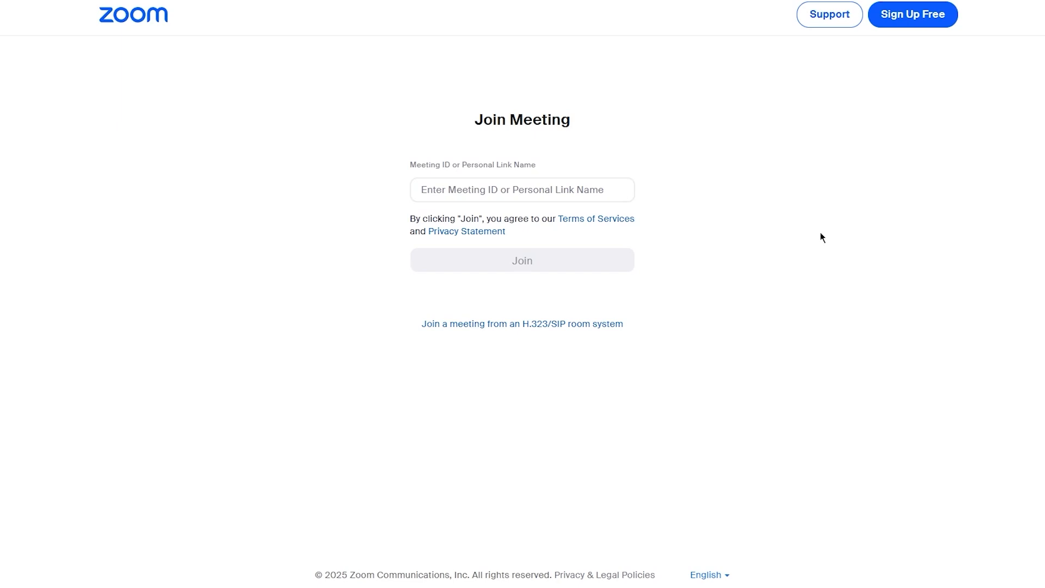
mouse_move(193, 64)
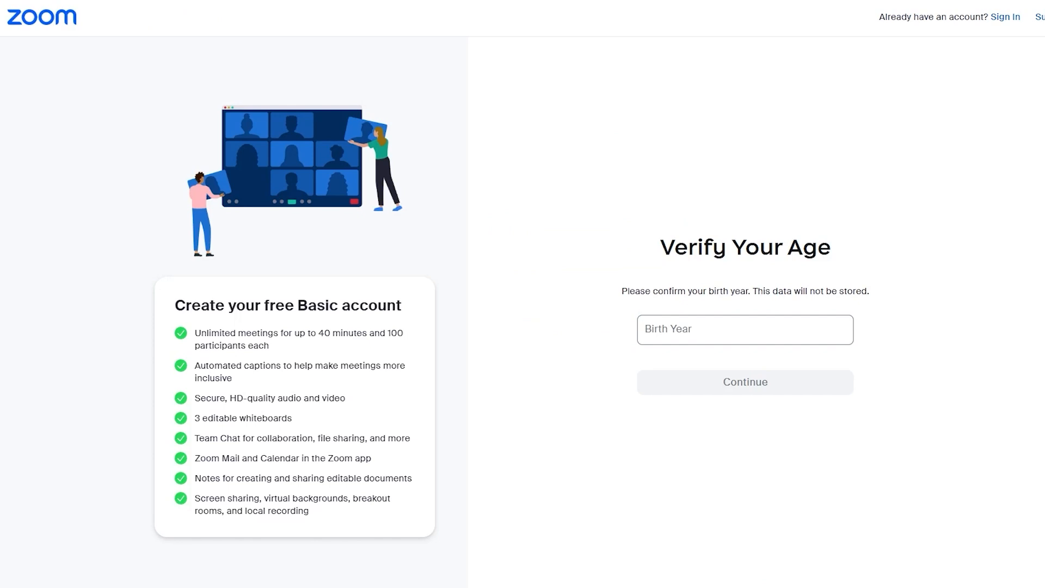
- Enter the birth year on the Verify Your Age page and continue to the email step
left_click(745, 329)
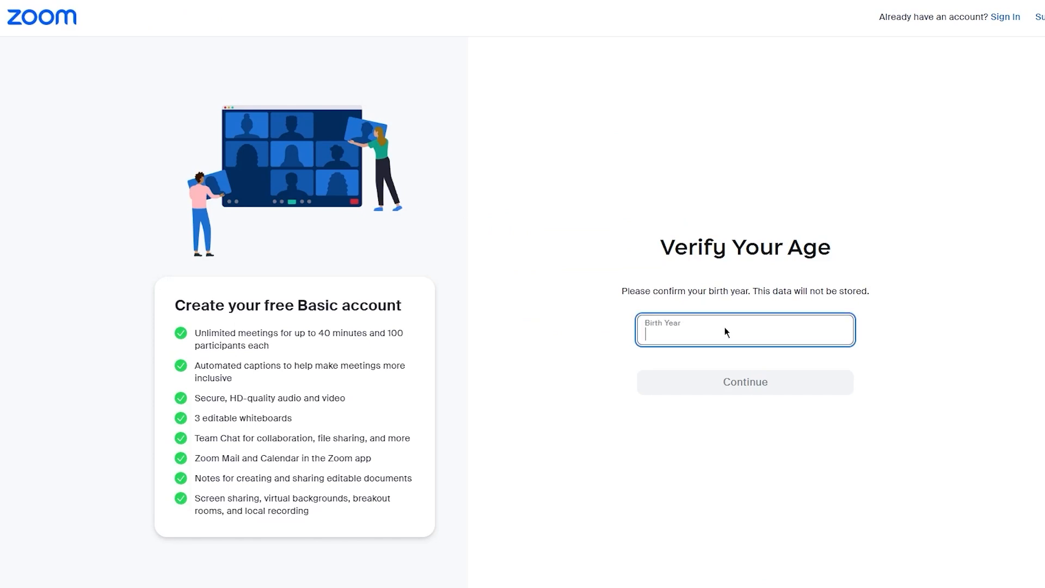
type("0")
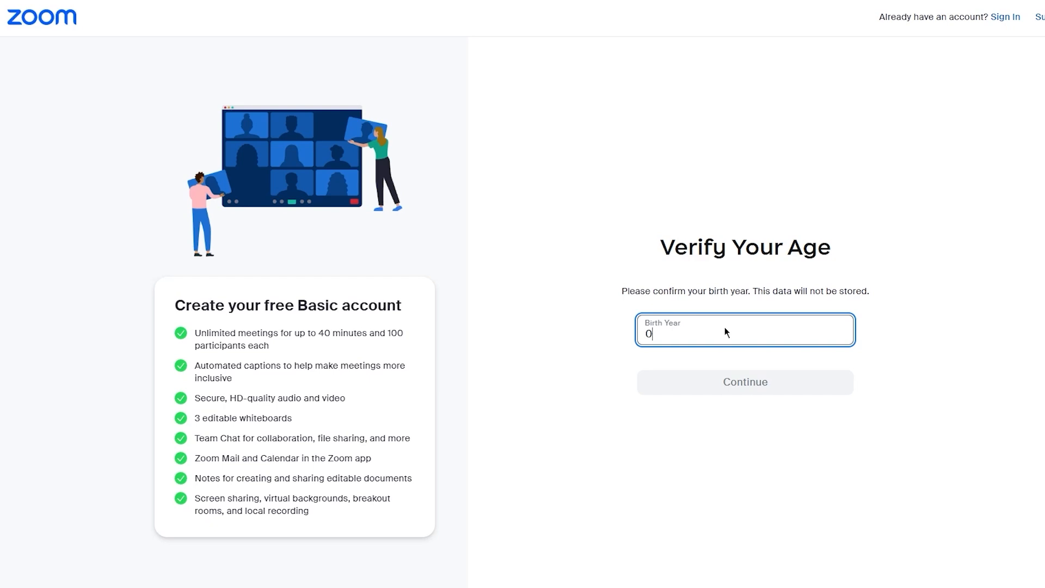
type("20")
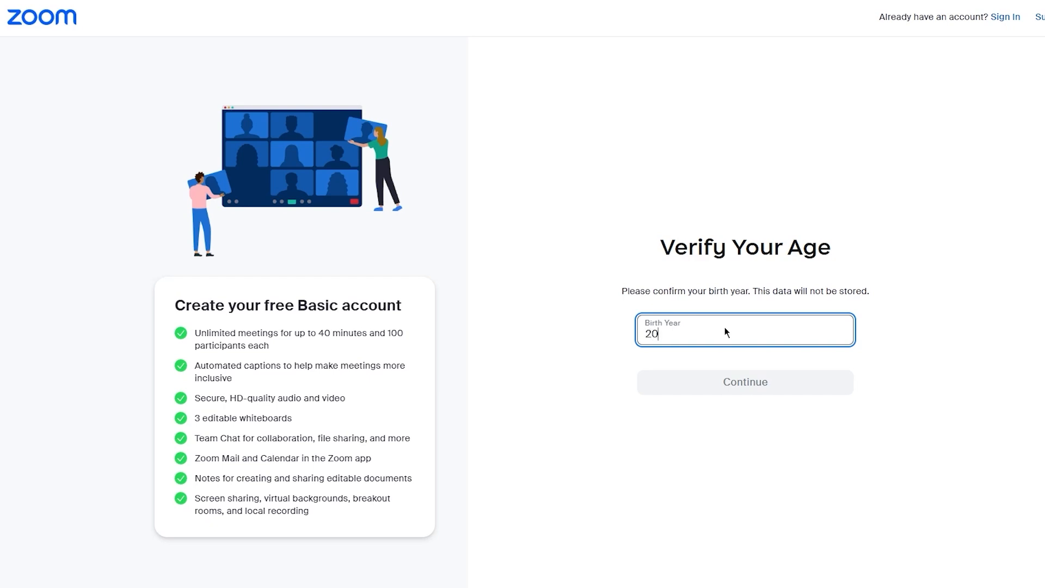
left_click(743, 382)
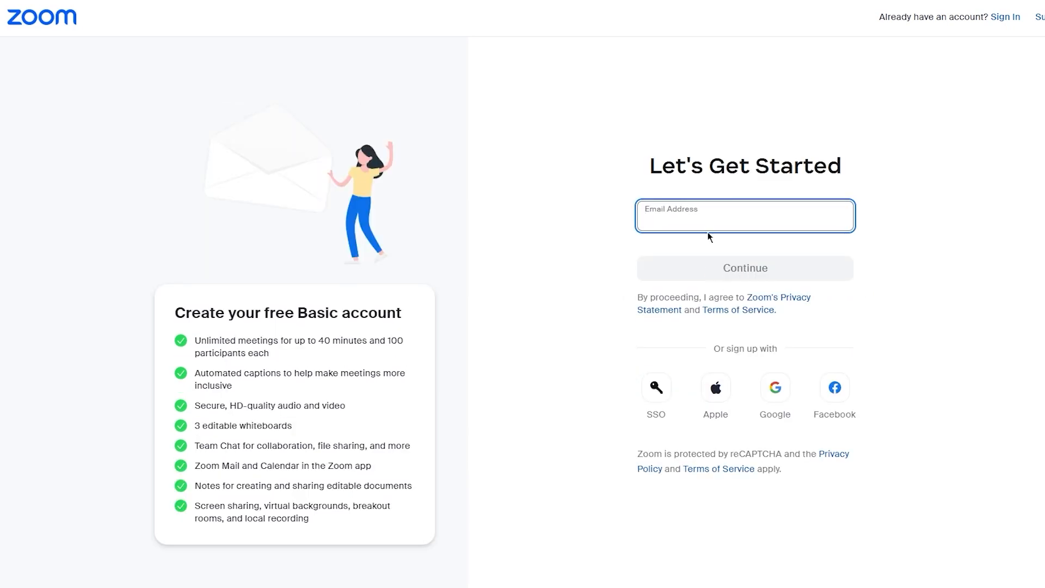
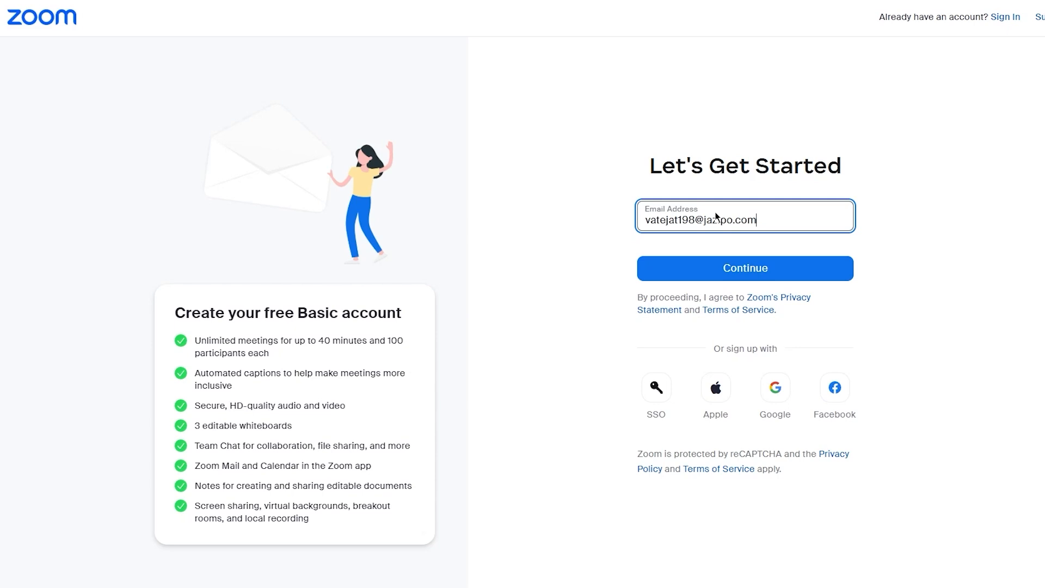
left_click(744, 268)
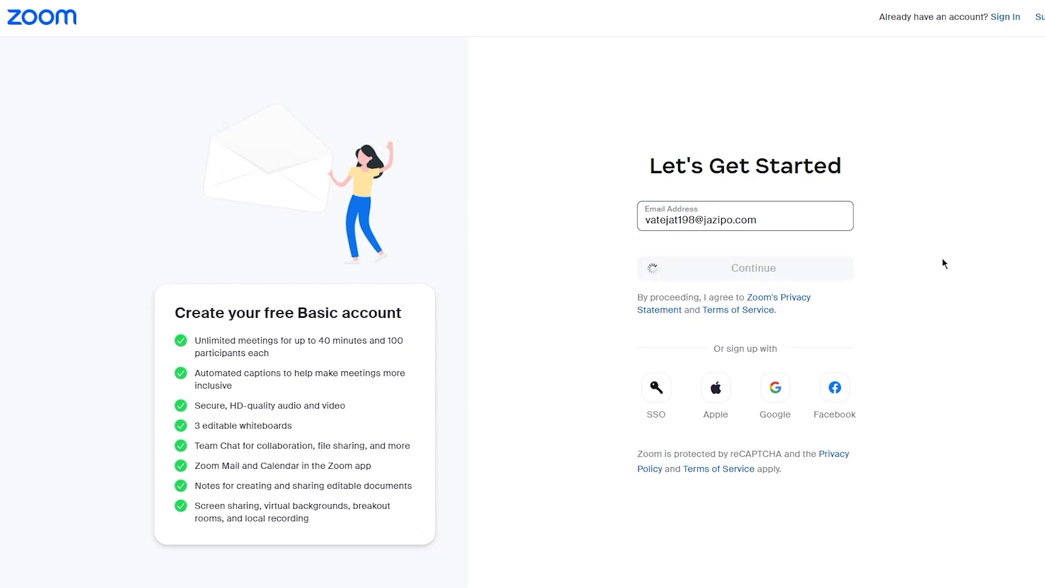
left_click(744, 268)
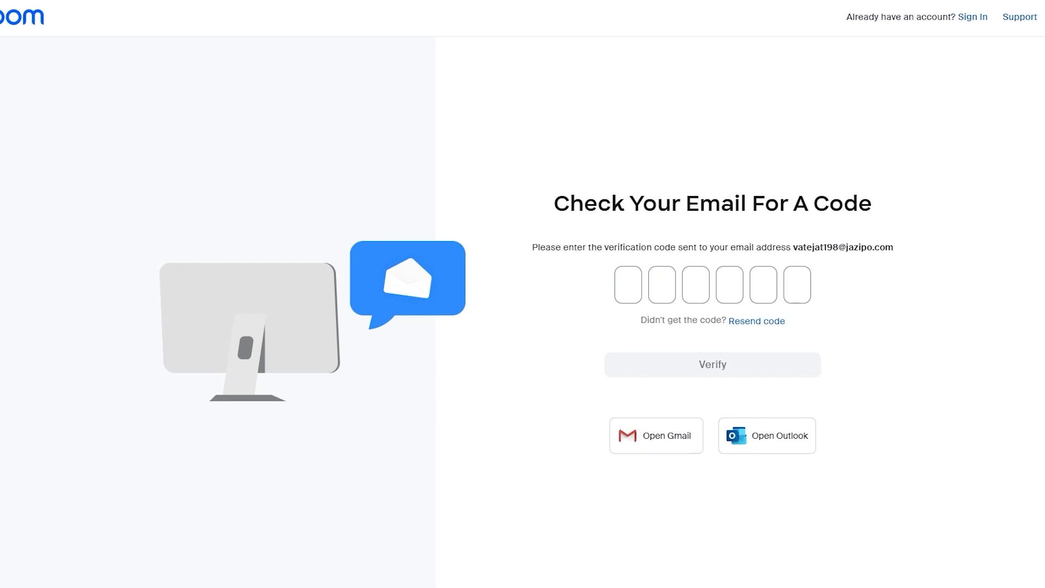
left_click(627, 284)
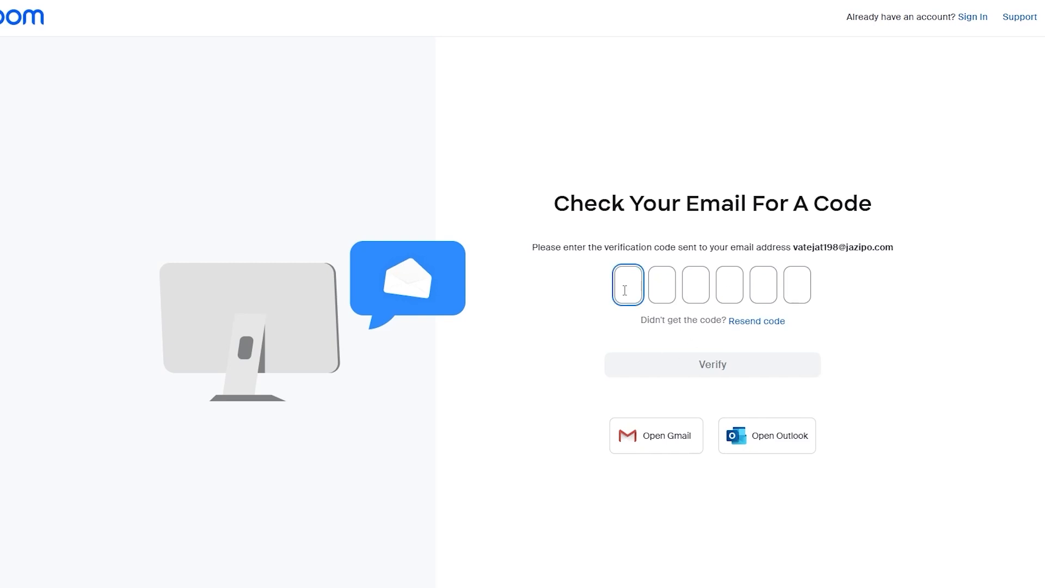
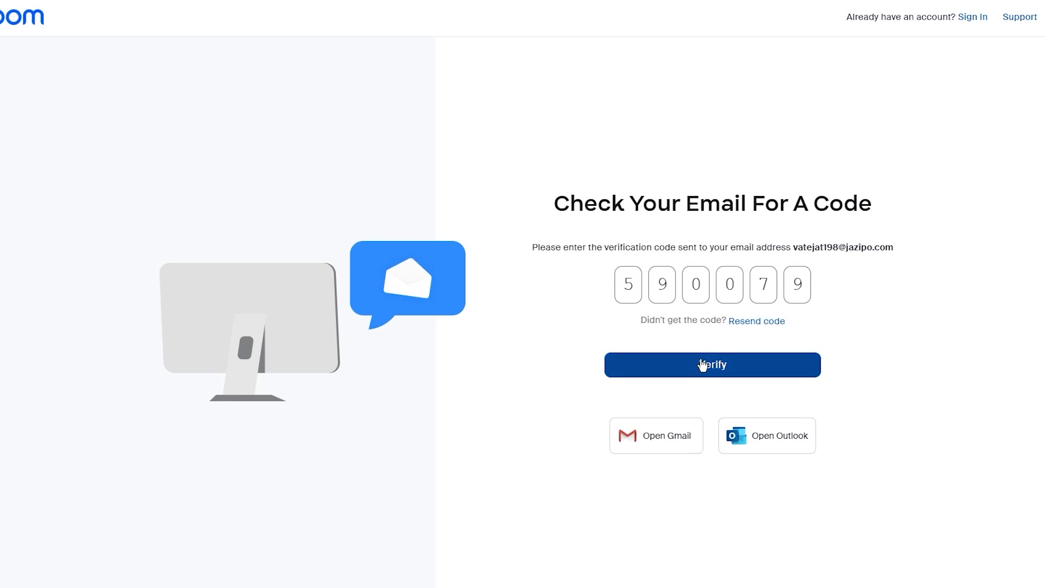
left_click(712, 365)
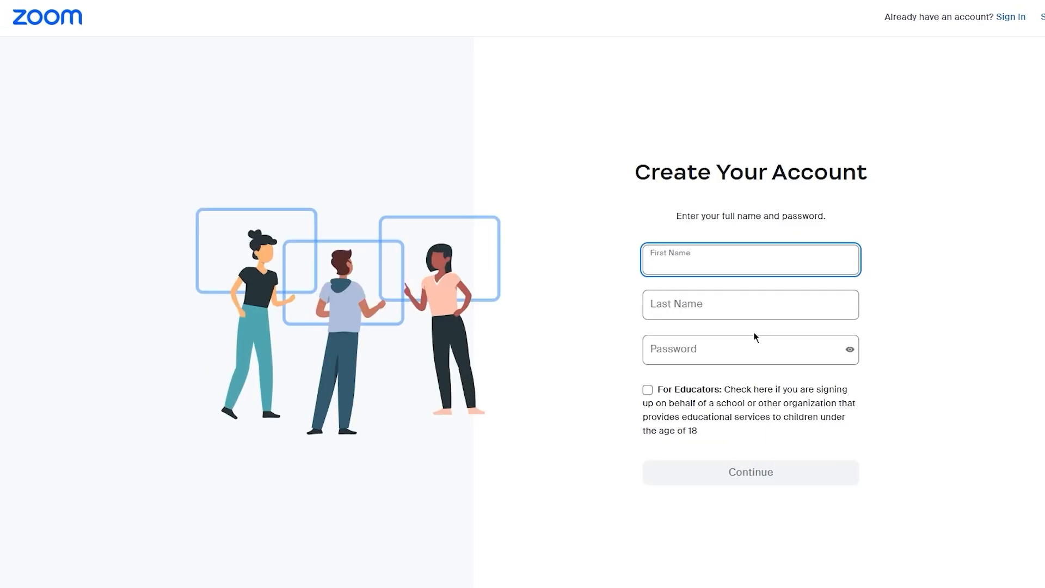
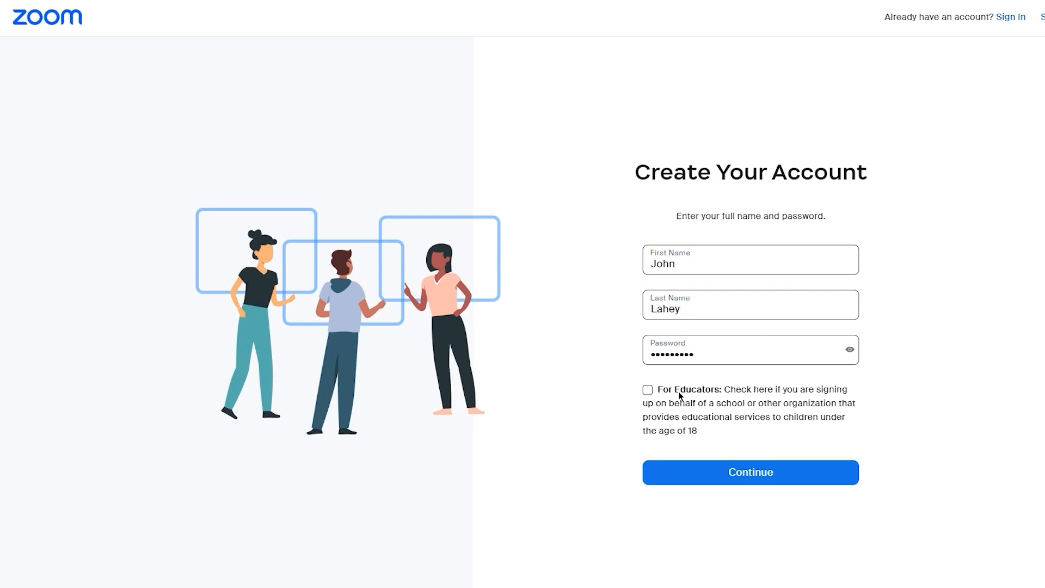
mouse_move(953, 402)
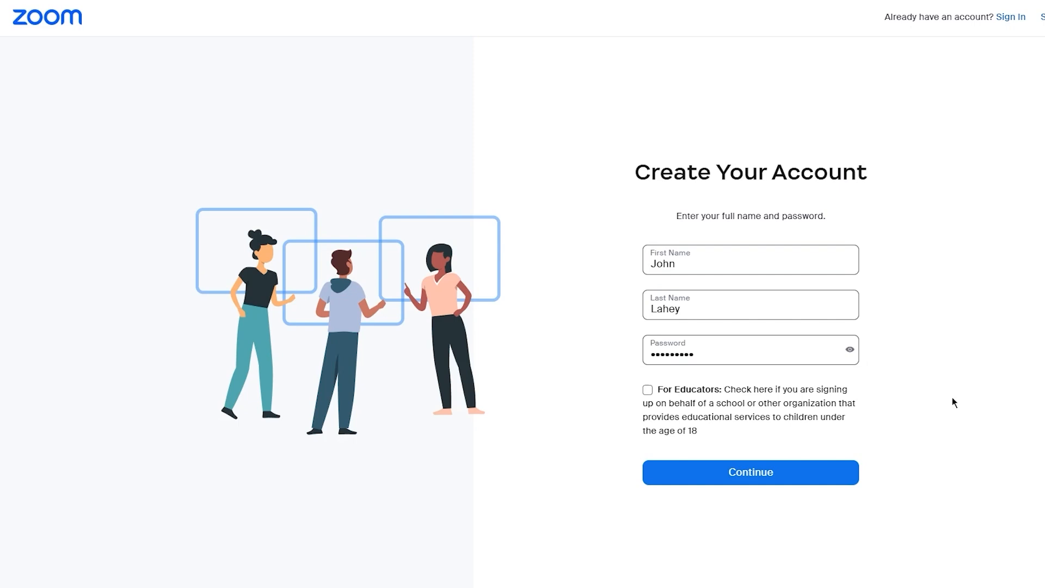
left_click(750, 471)
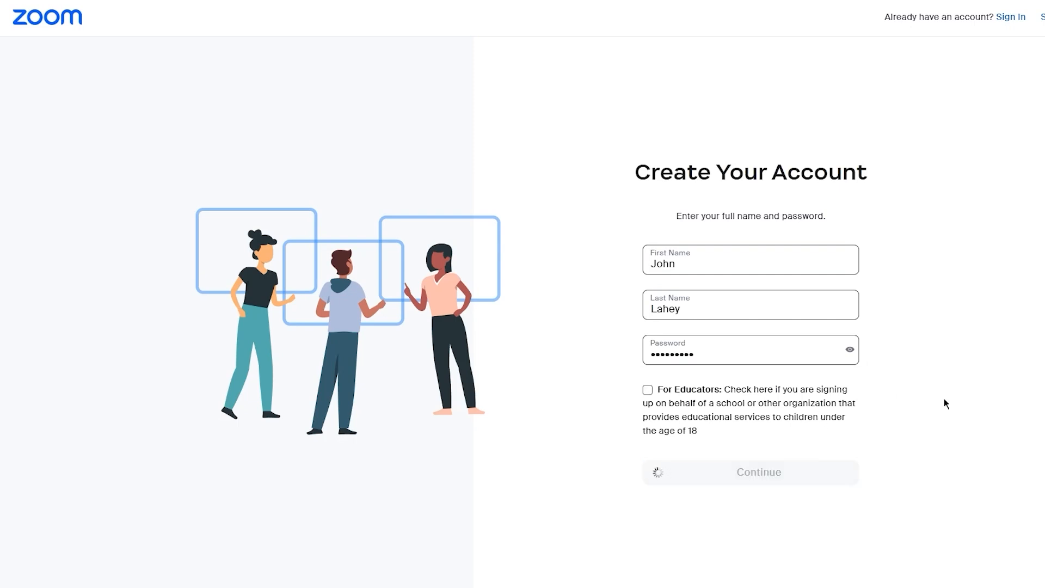
left_click(749, 471)
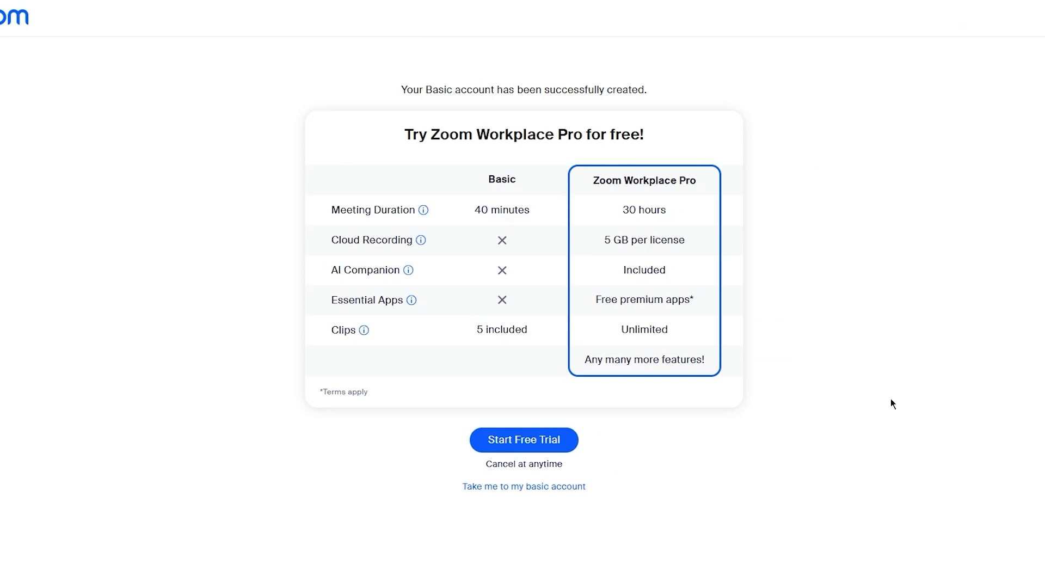
- Skip the Workplace Pro trial via 'Take me to my basic account'
right_click(892, 403)
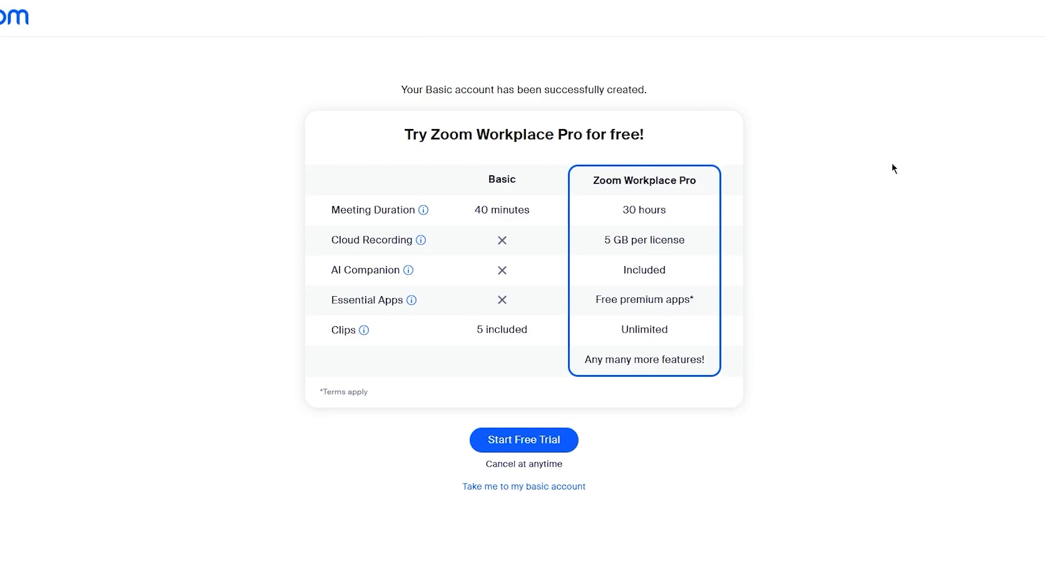
mouse_move(623, 272)
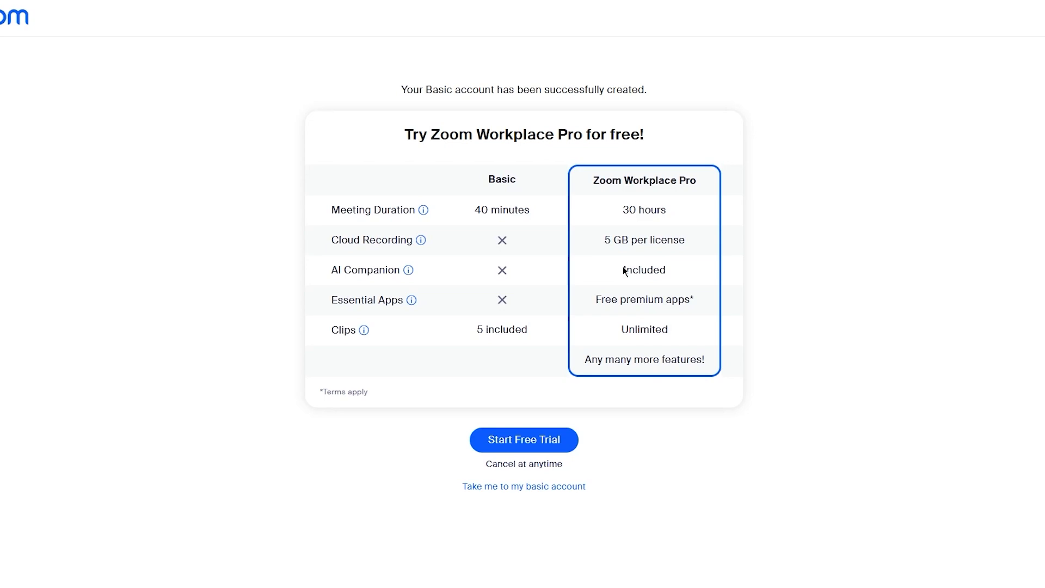
mouse_move(524, 206)
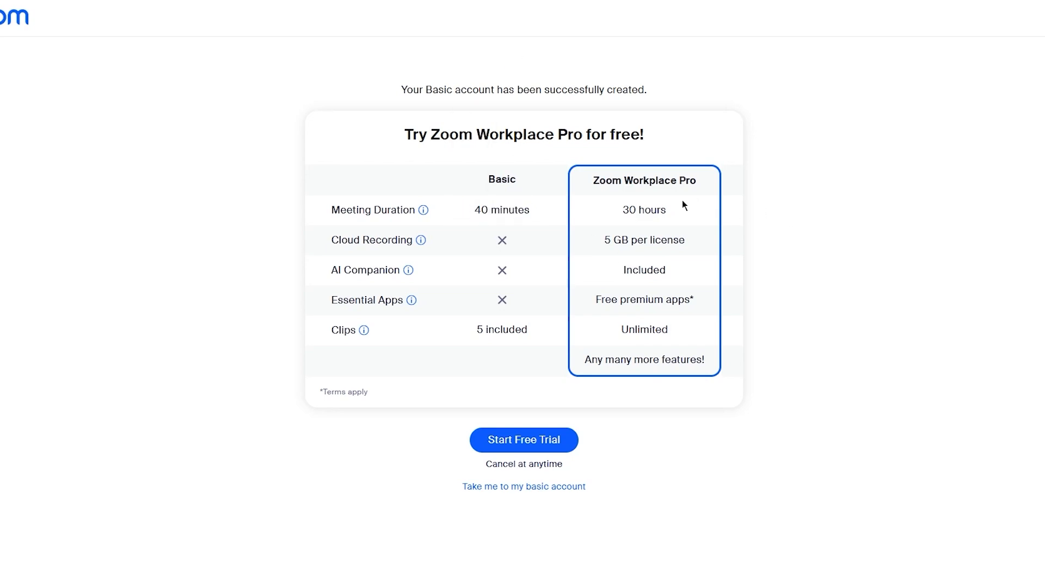
double_click(644, 209)
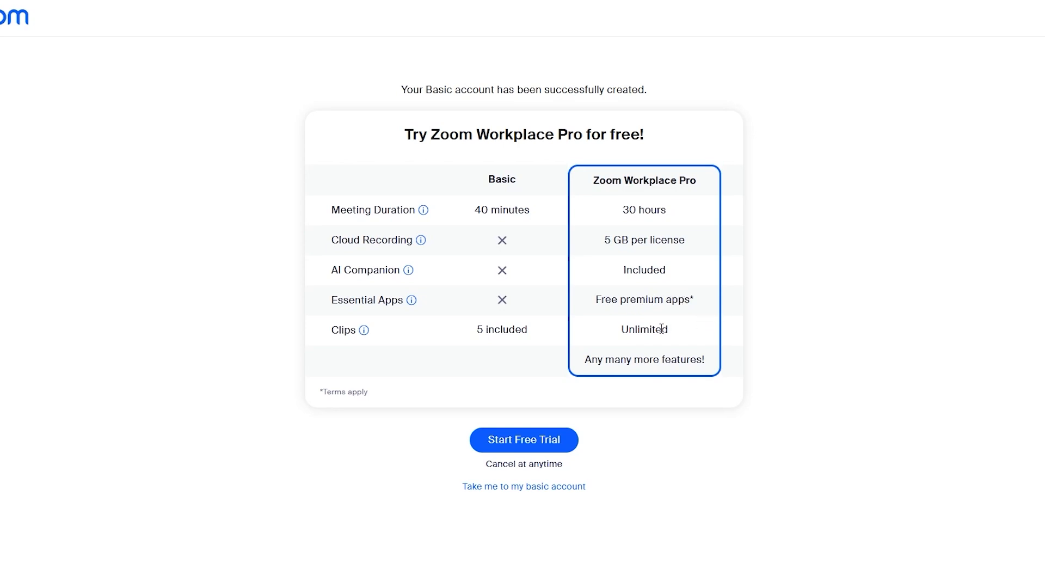
mouse_move(524, 485)
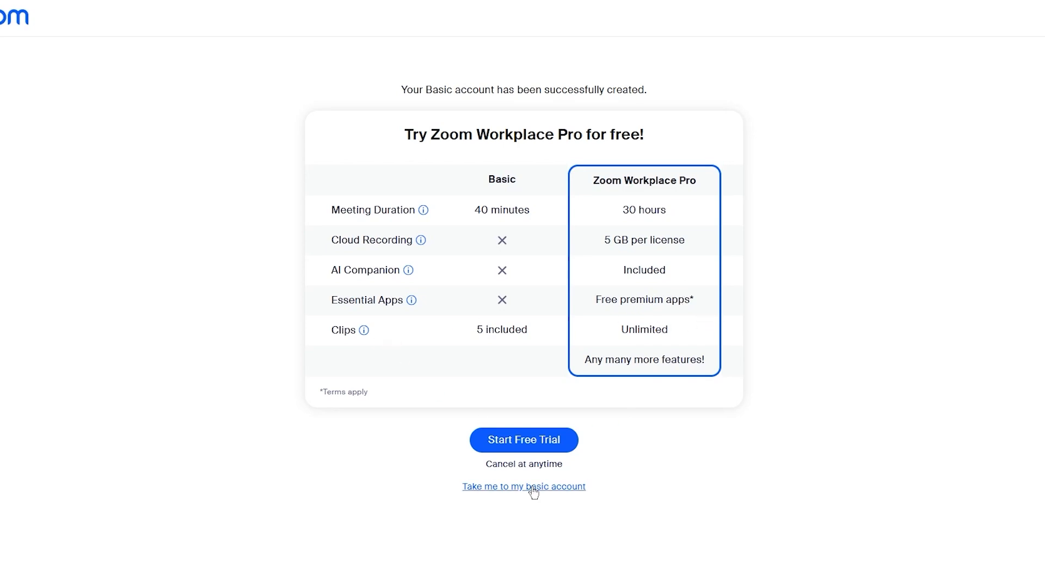
left_click(524, 485)
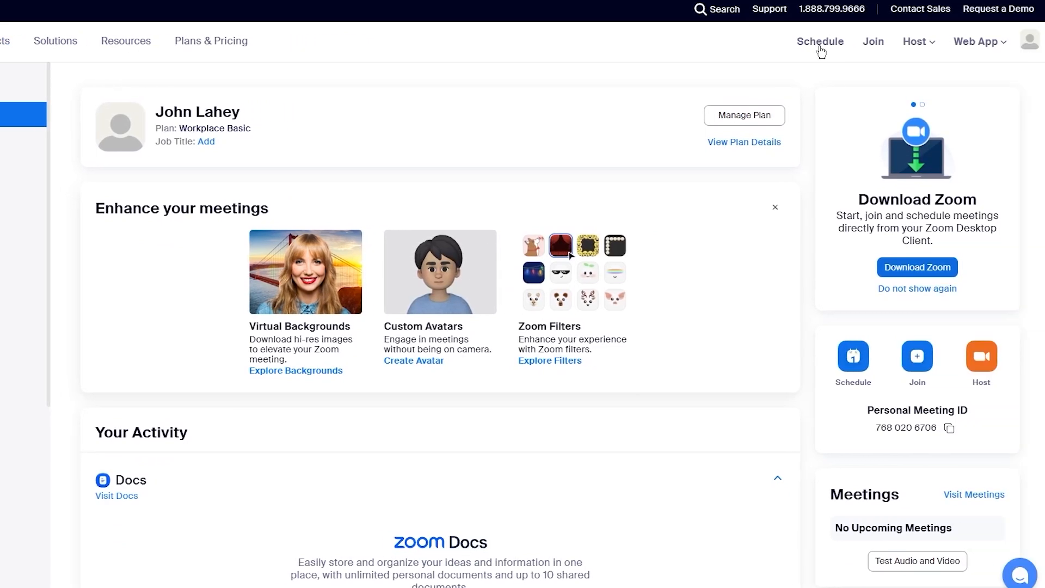
- Start scheduling a new meeting from the account home page
left_click(820, 40)
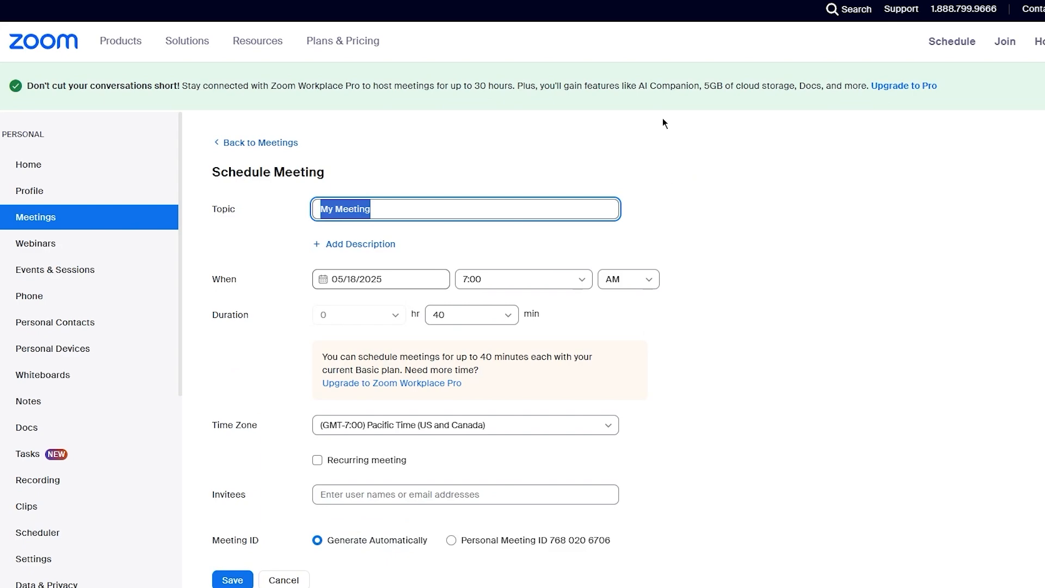
- Set the meeting time zone to Pacific Time (US and Canada), then go to the Join Meeting page
scroll("down", 3)
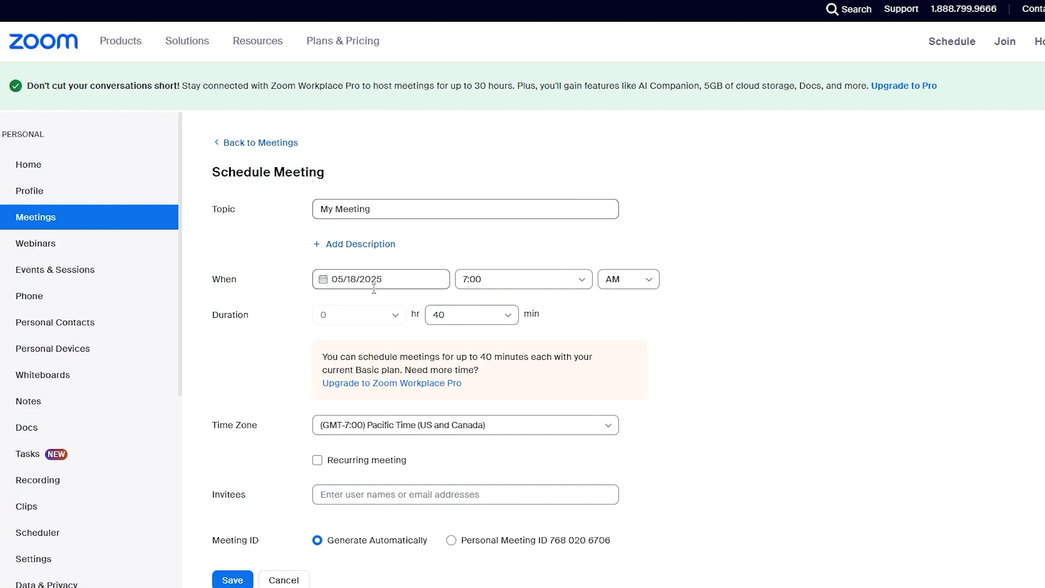
left_click(465, 425)
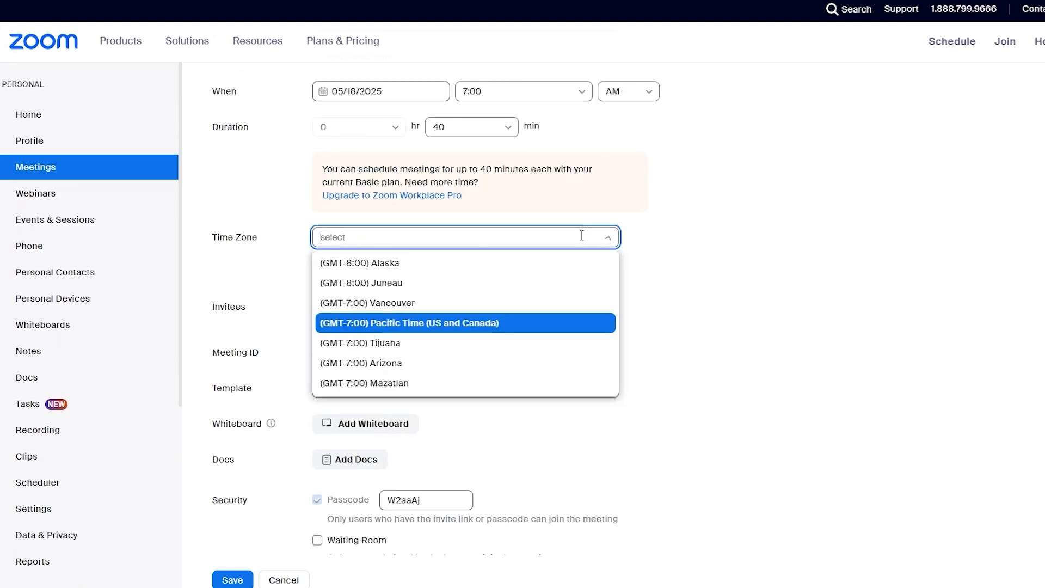
left_click(410, 322)
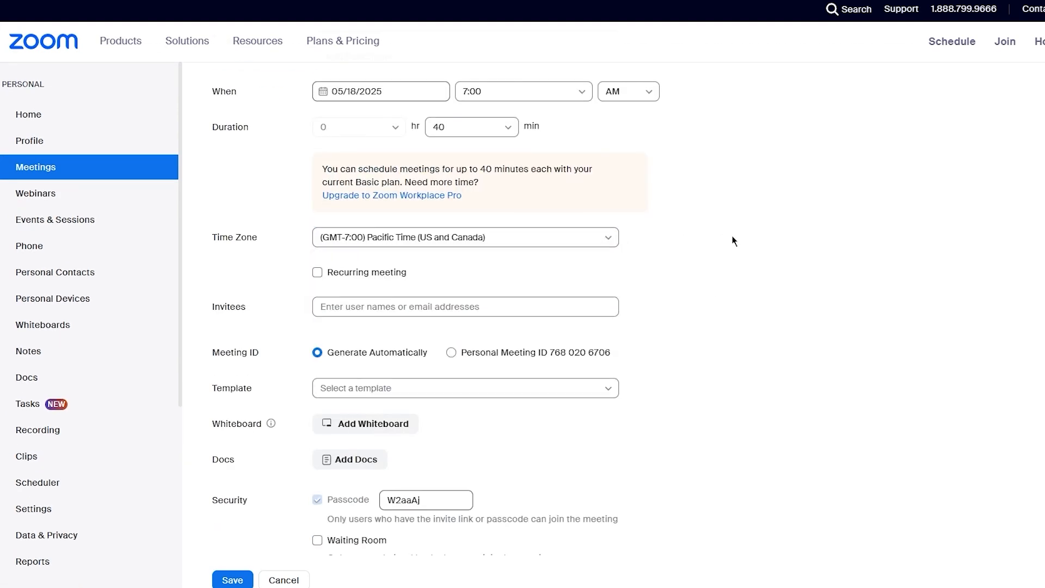
scroll("down", 3)
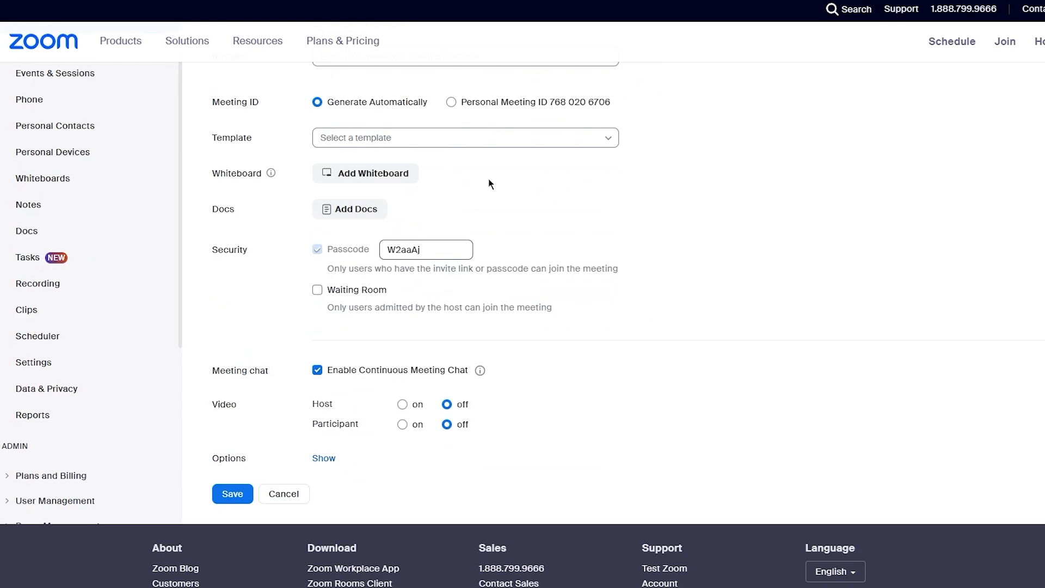
mouse_move(647, 269)
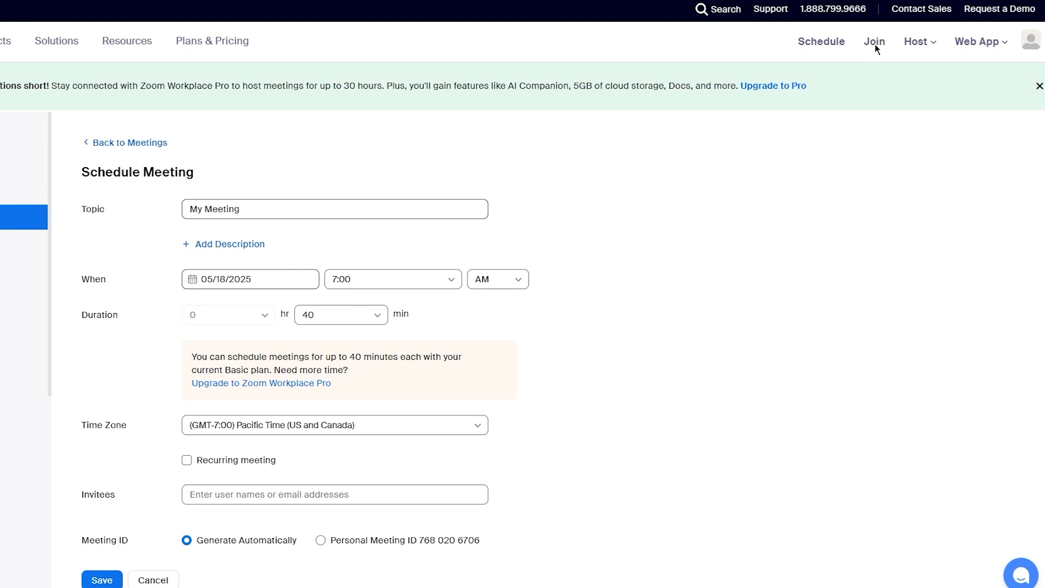
left_click(874, 41)
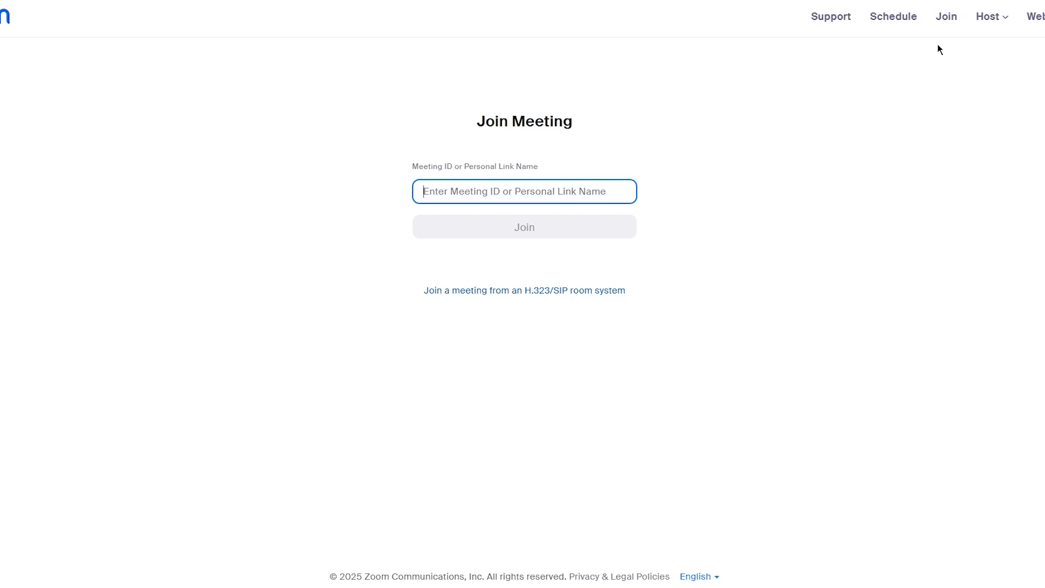
mouse_move(852, 116)
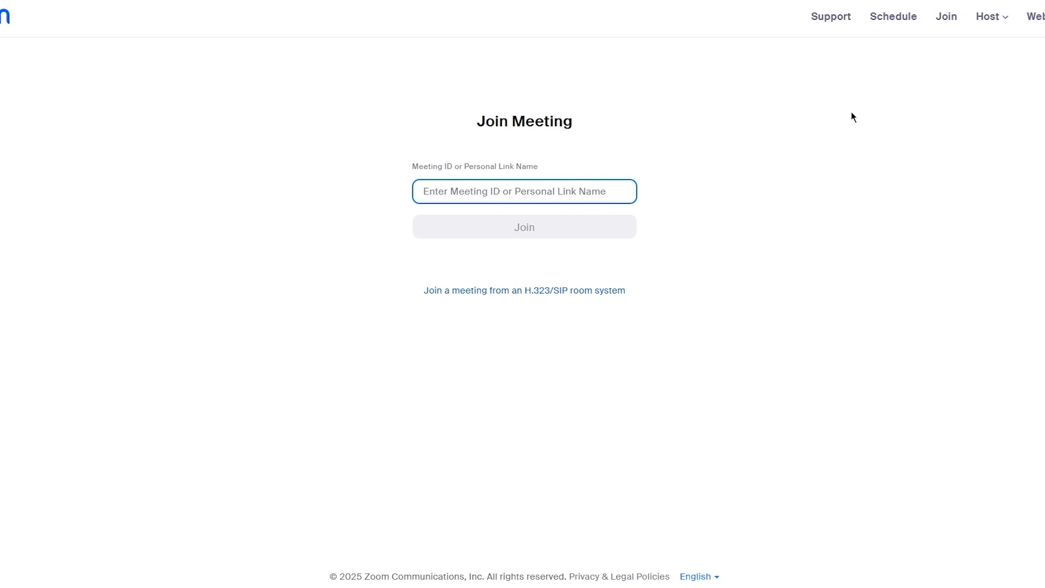
mouse_move(992, 17)
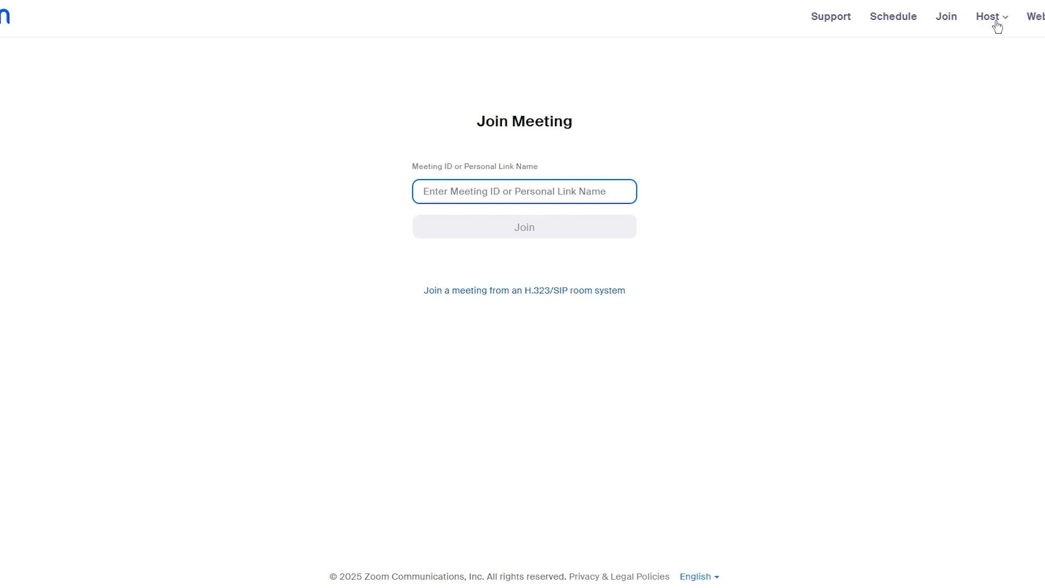
- Host a Screen Share Only meeting from the Join Meeting page's Host menu
left_click(991, 16)
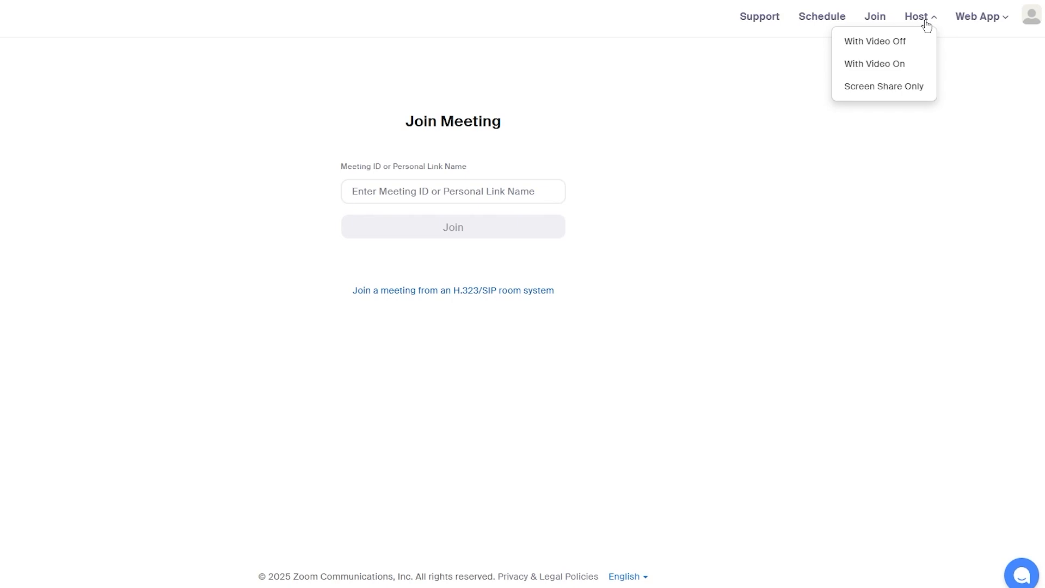
mouse_move(875, 64)
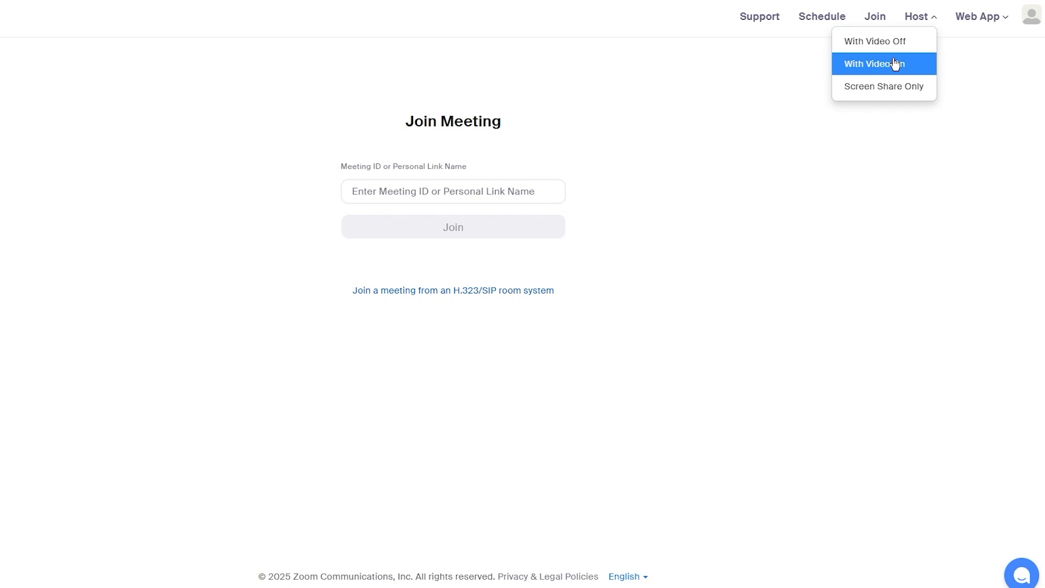
mouse_move(884, 86)
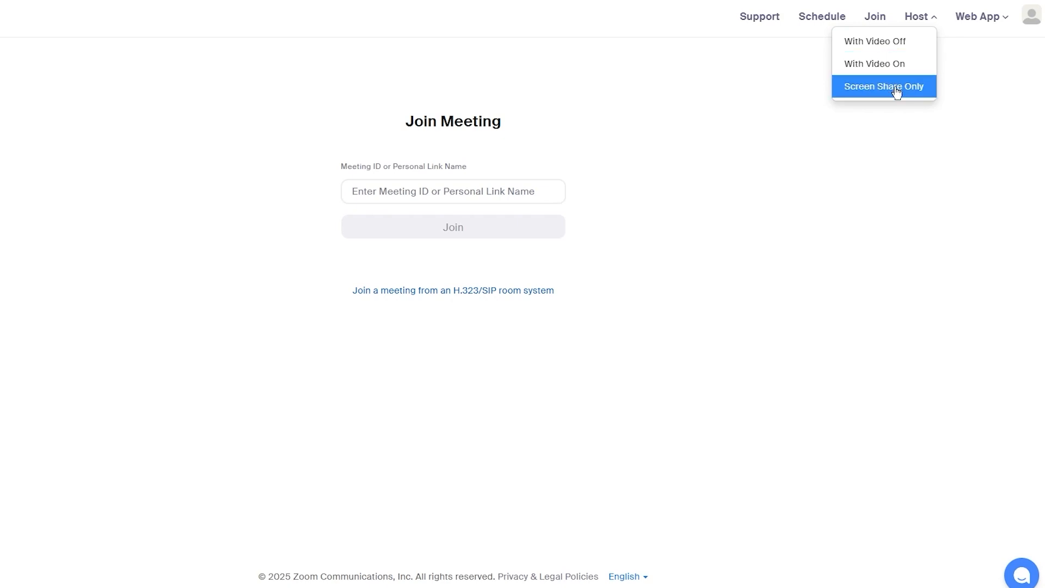
left_click(978, 16)
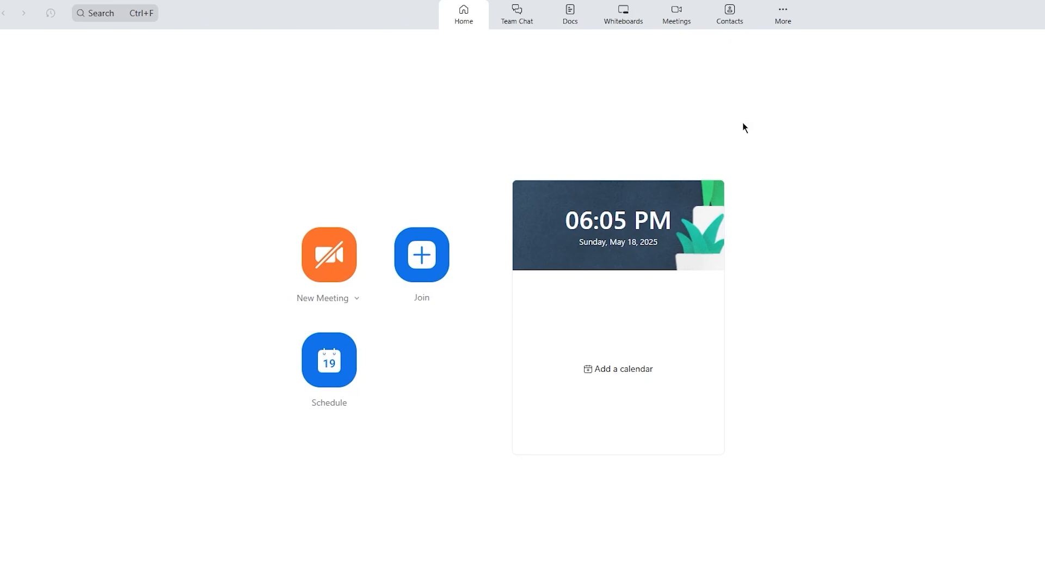
mouse_move(562, 255)
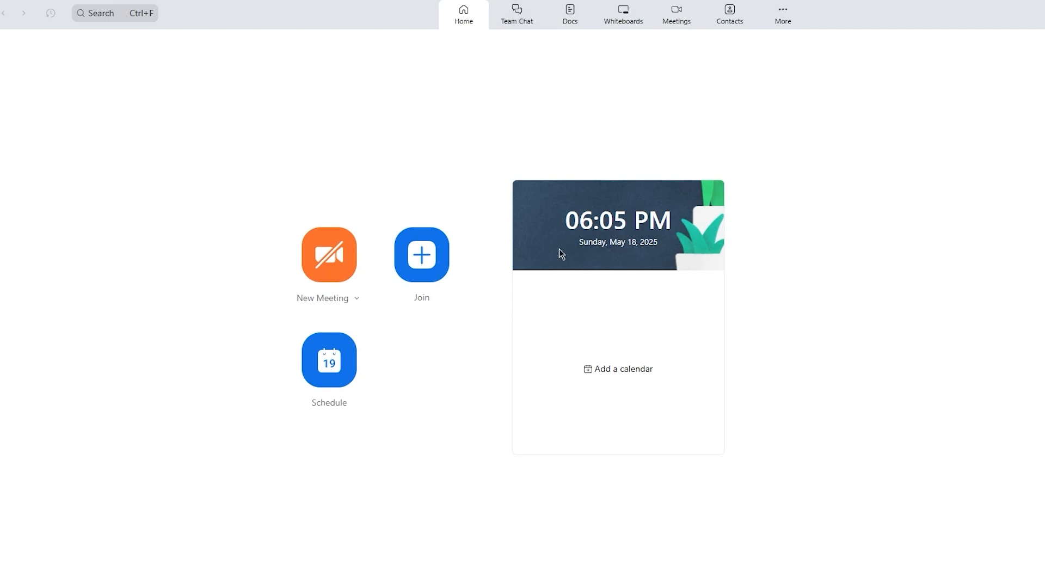
mouse_move(323, 162)
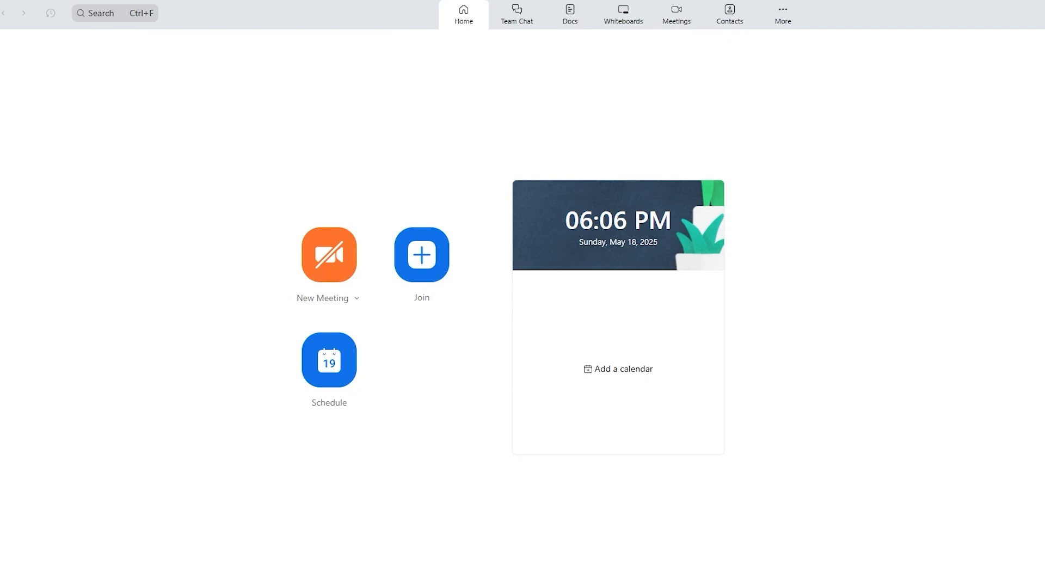
mouse_move(189, 104)
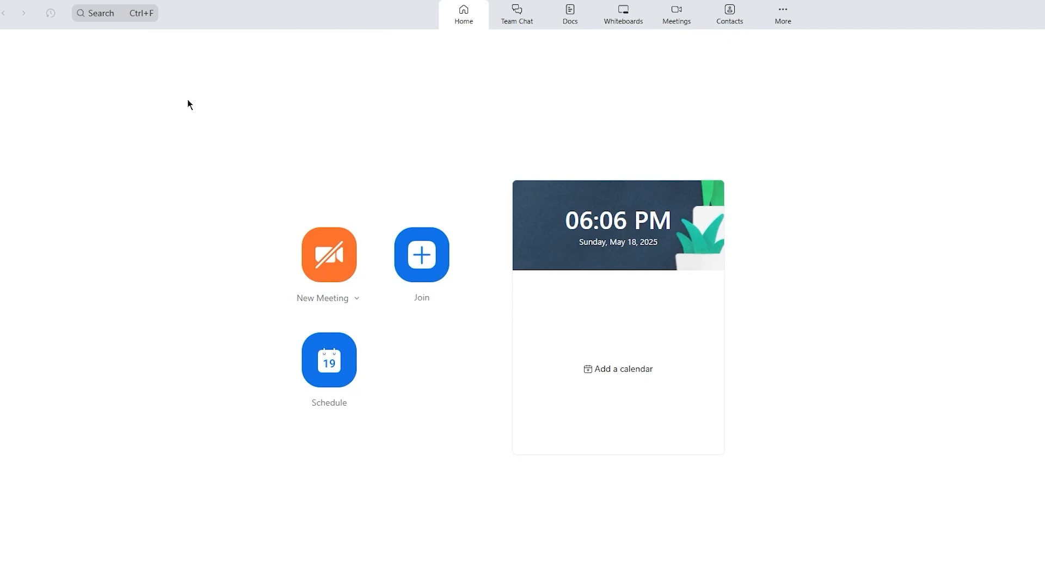
mouse_move(421, 578)
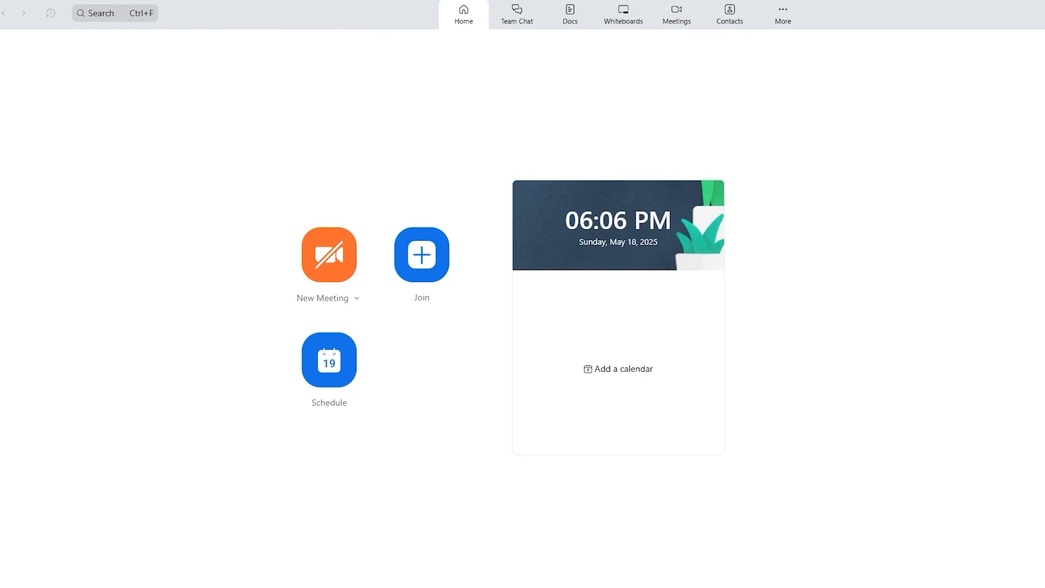
mouse_move(257, 51)
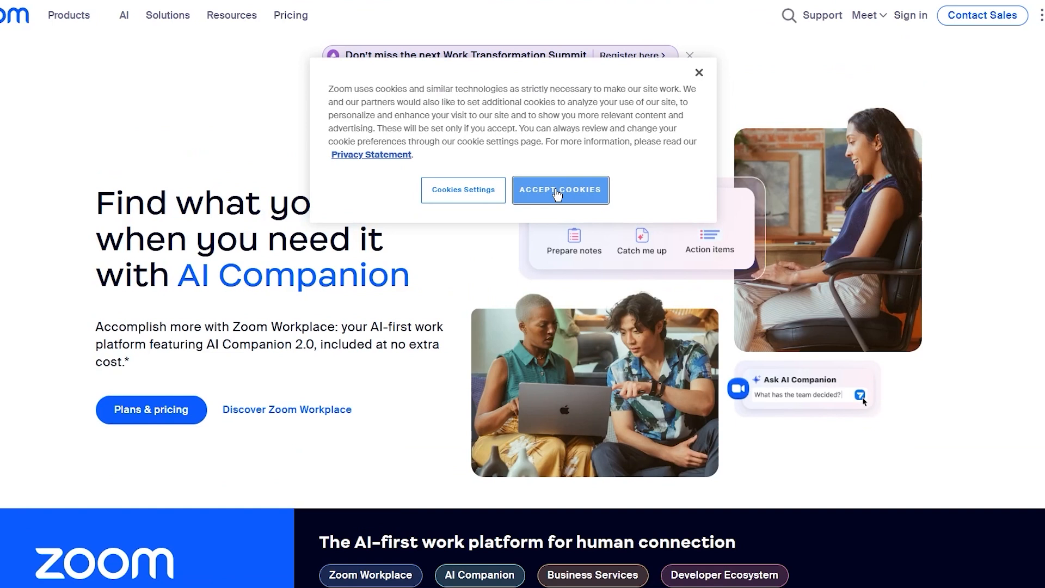
- Accept cookies, reach Your Activity on the dashboard and create a new Zoom Doc
left_click(560, 190)
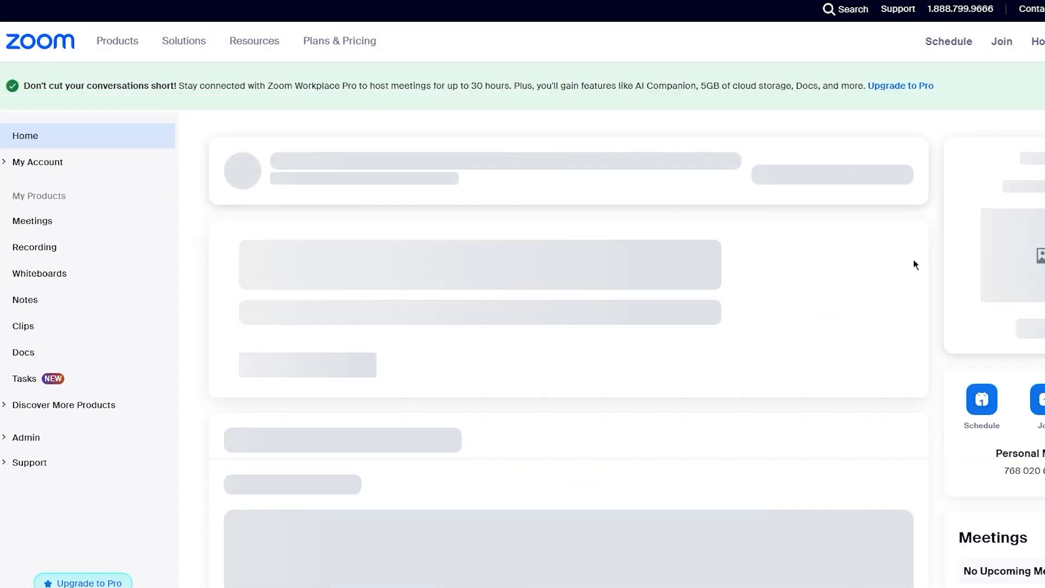
scroll("down", 3)
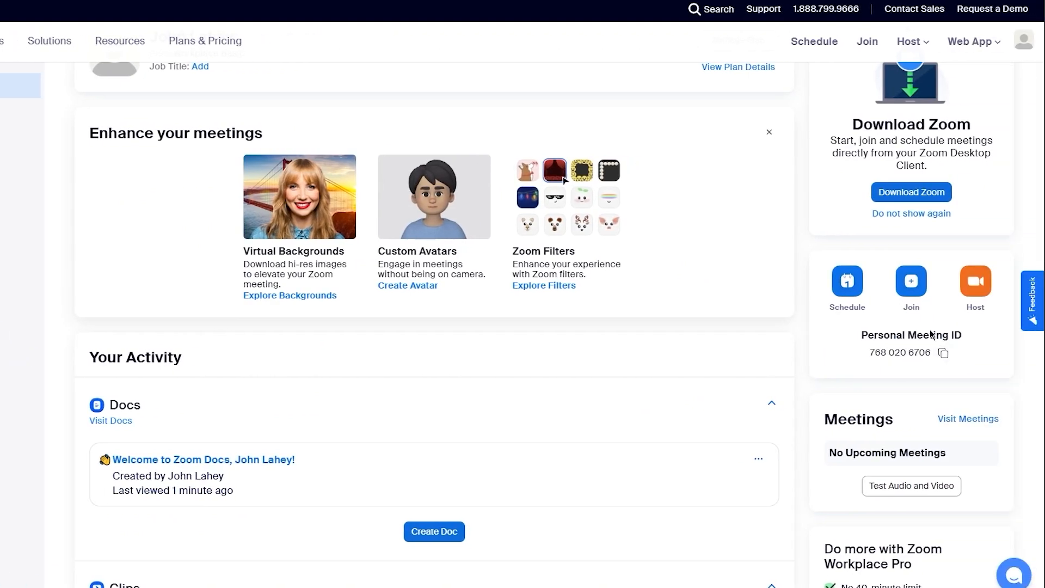
scroll("down", 3)
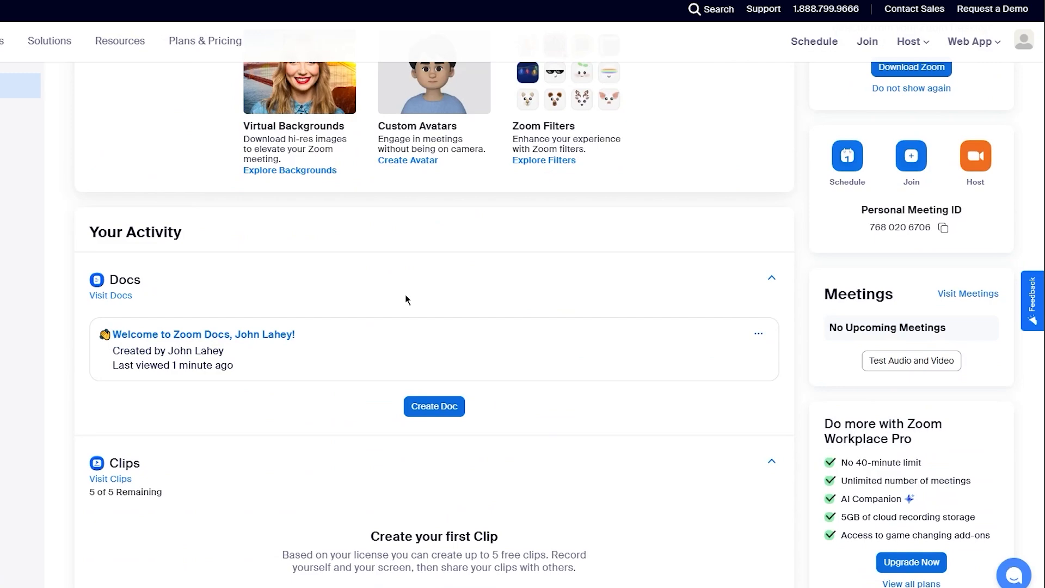
scroll("down", 3)
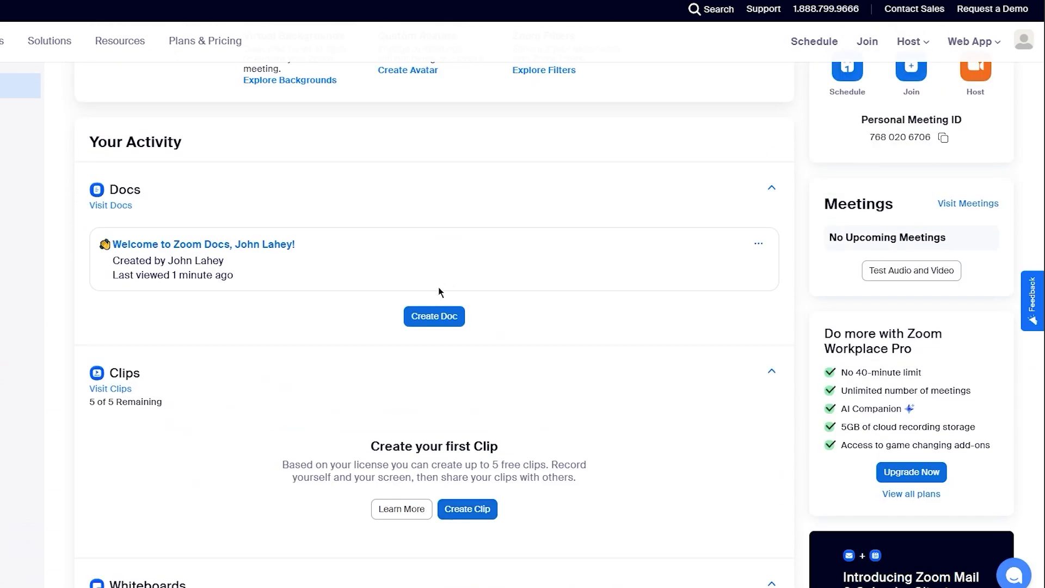
left_click(433, 316)
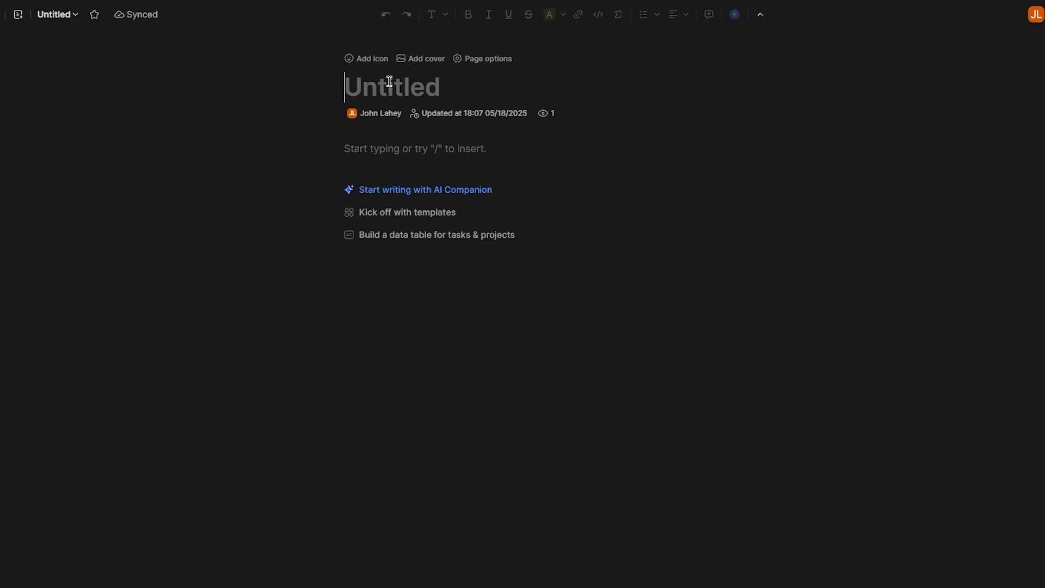
- Title the doc 'New Ideas', add a line of text and insert a Line chart from the / menu
type("New Ide")
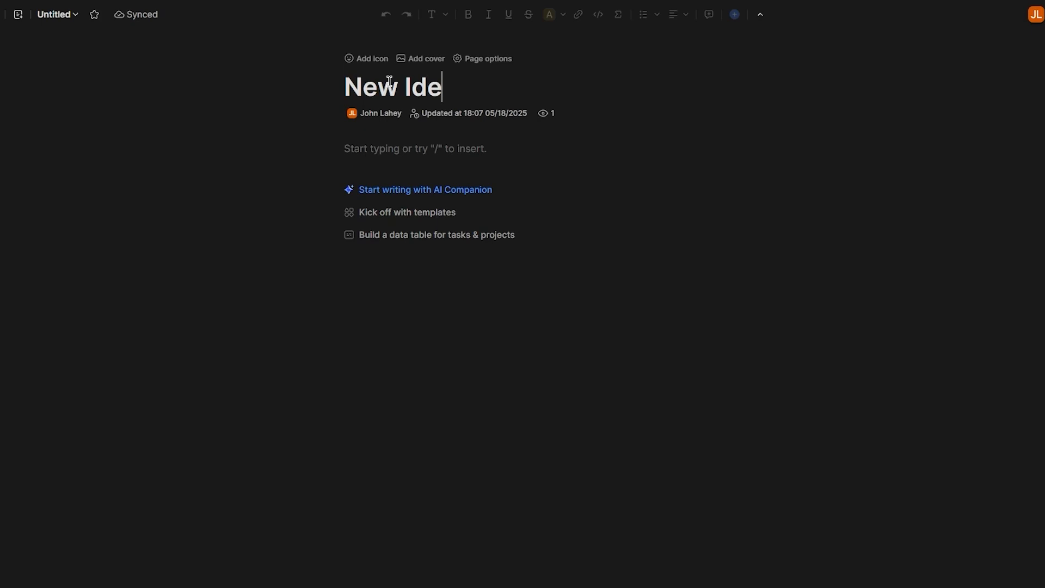
type("as")
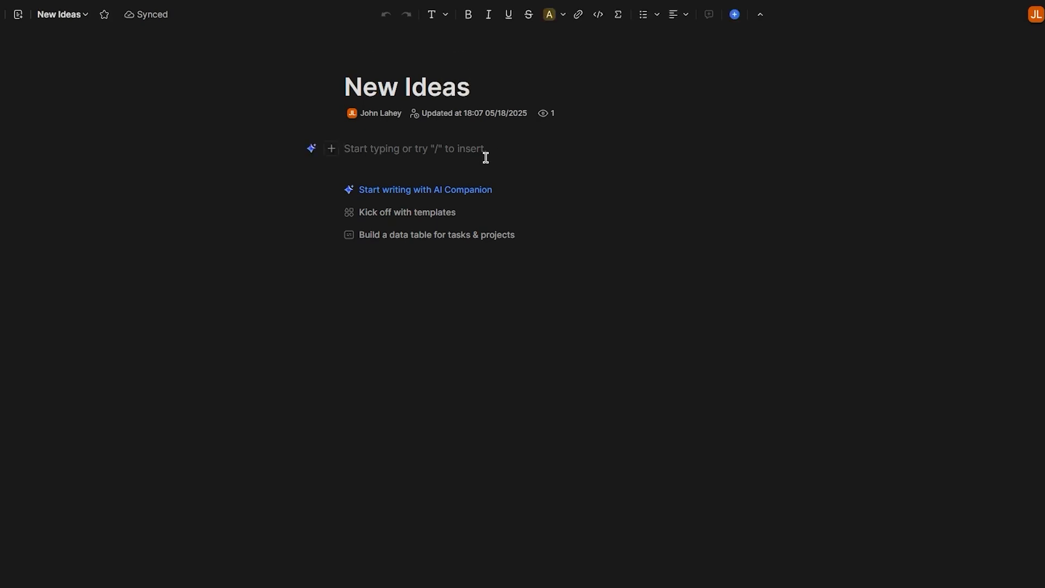
type("jbkjjkjkh")
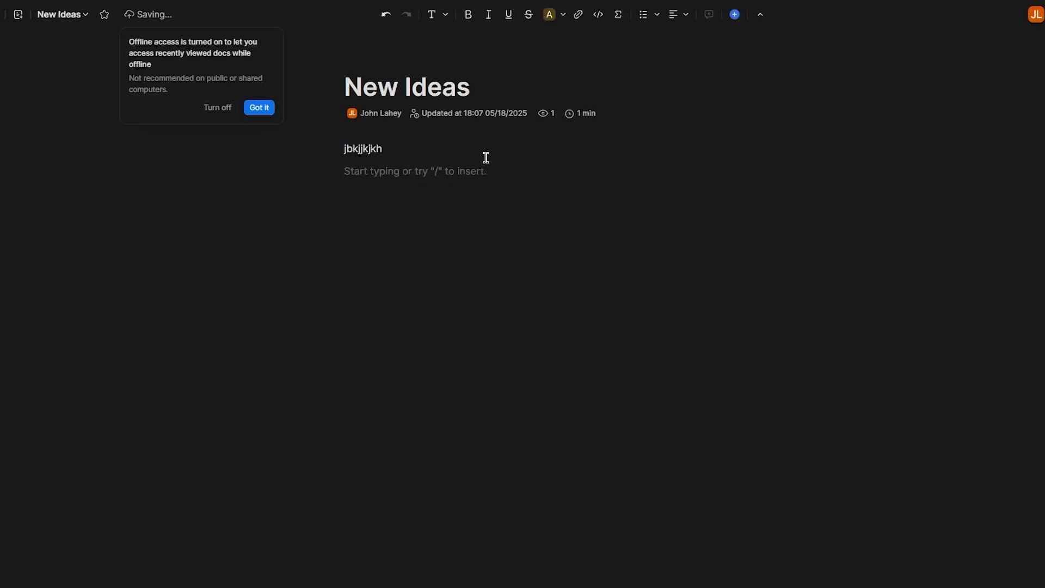
type("/")
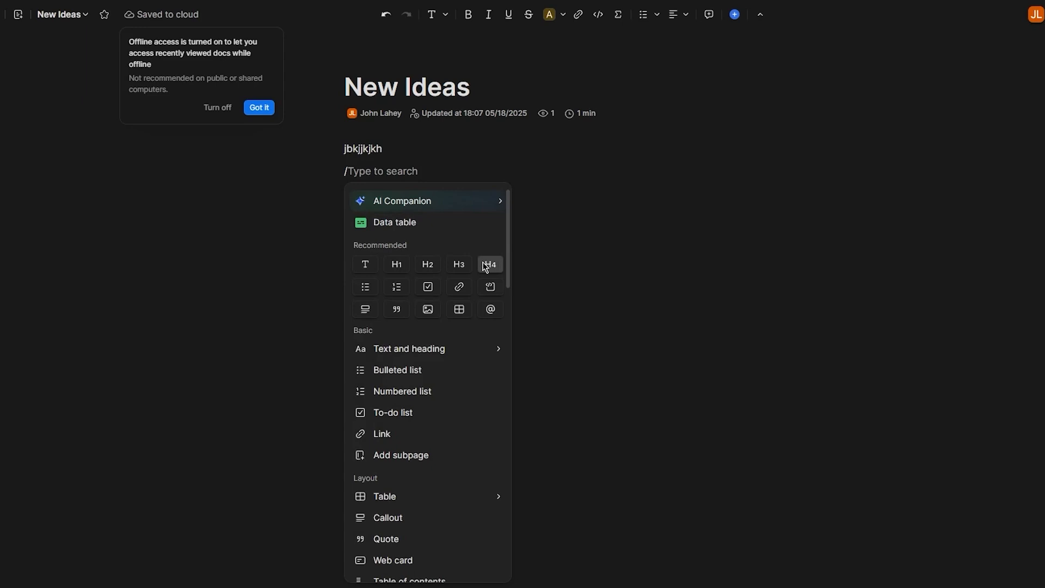
mouse_move(392, 201)
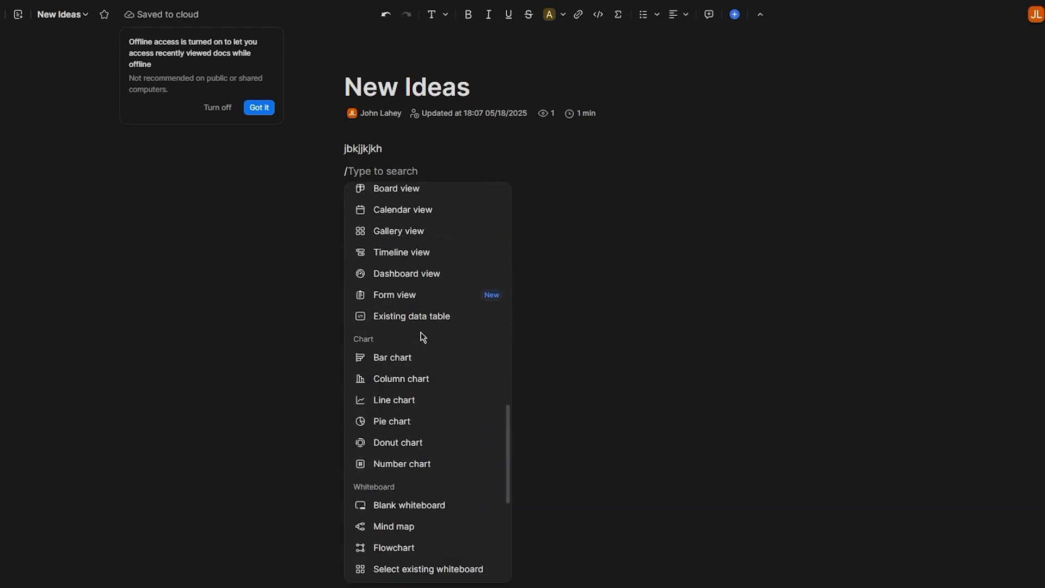
scroll("down", 3)
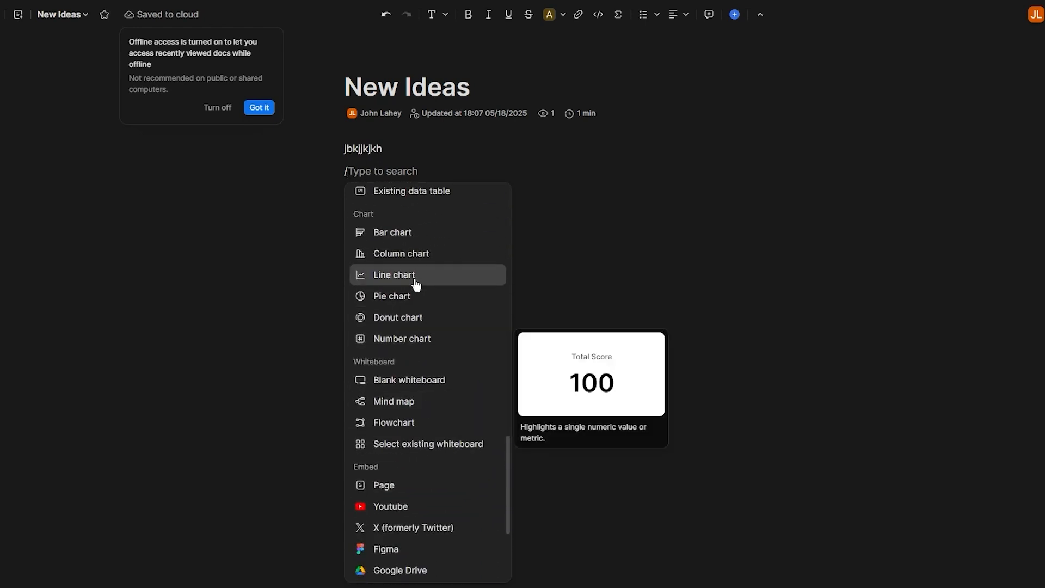
left_click(393, 275)
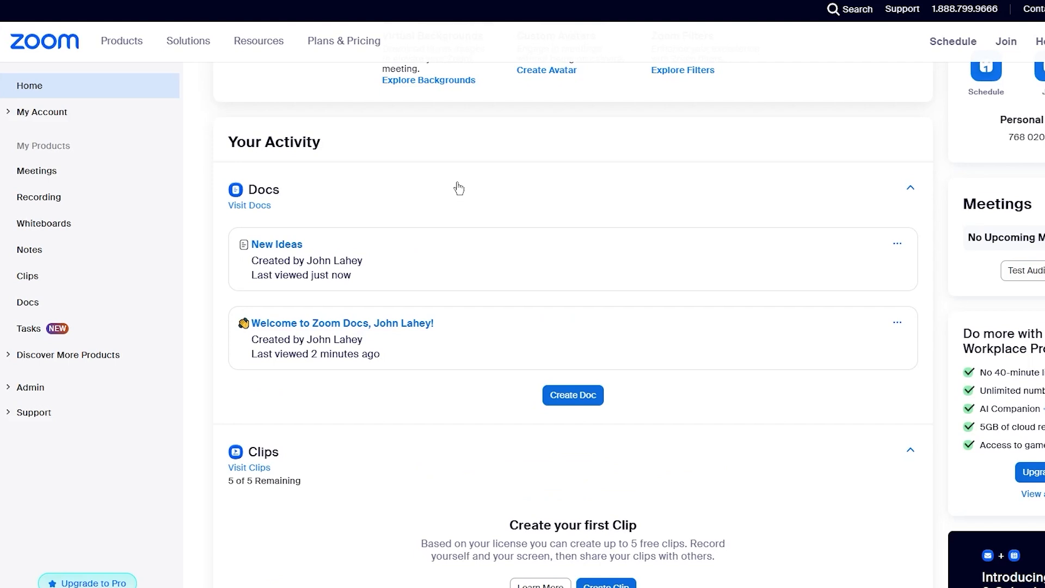
mouse_move(275, 245)
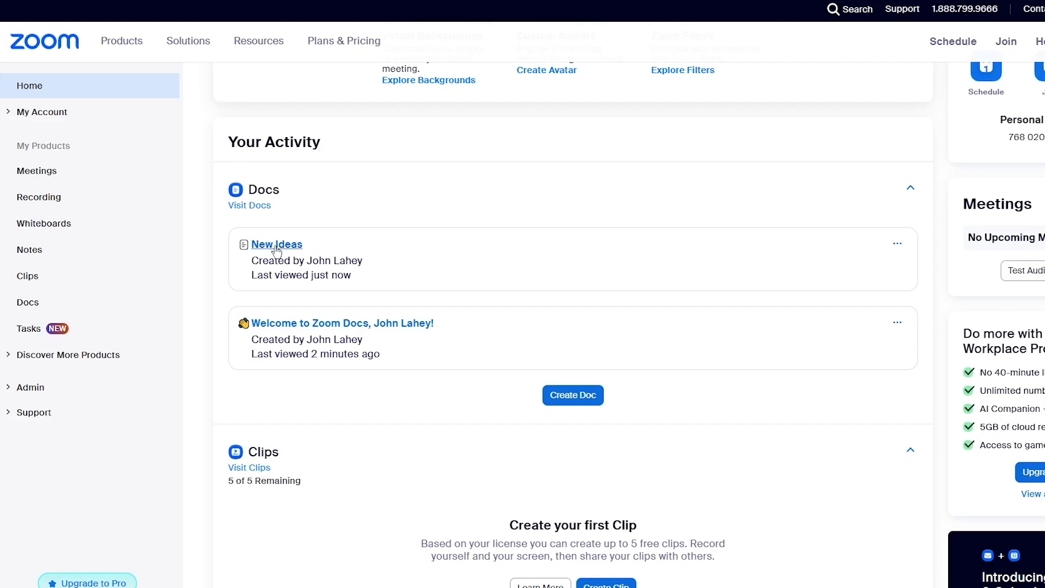
mouse_move(372, 232)
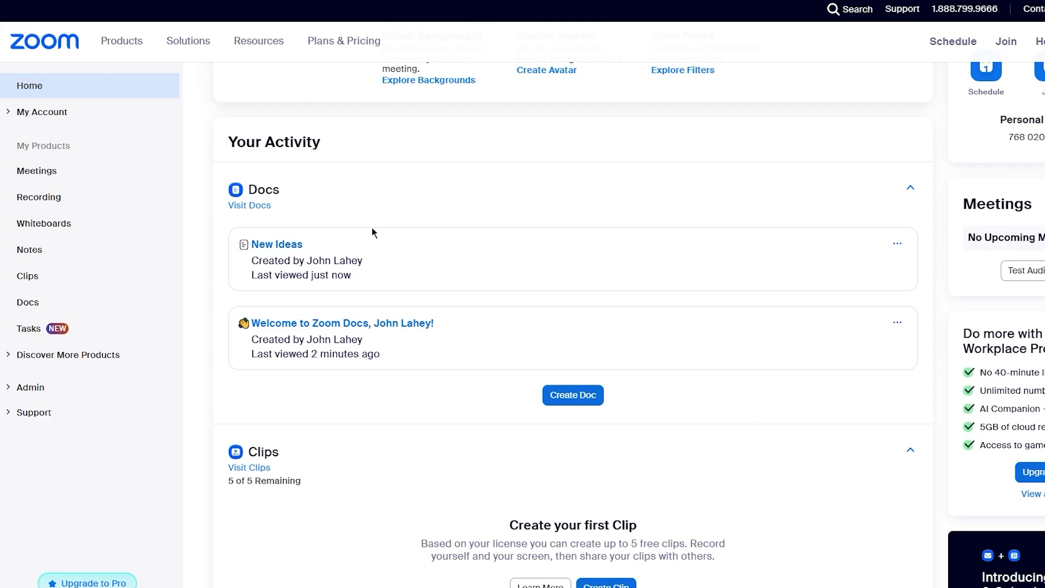
scroll("down", 3)
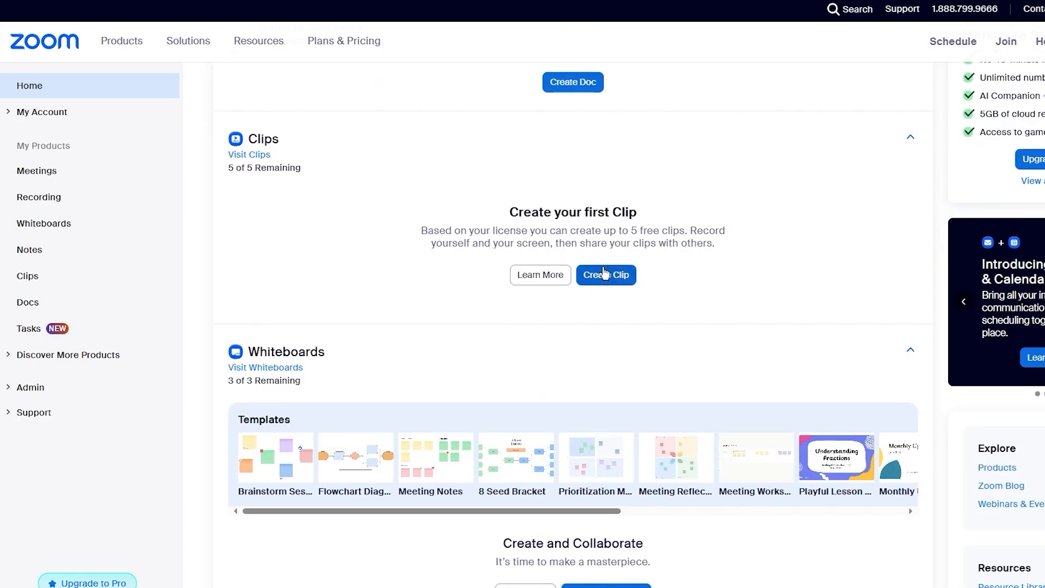
left_click(604, 275)
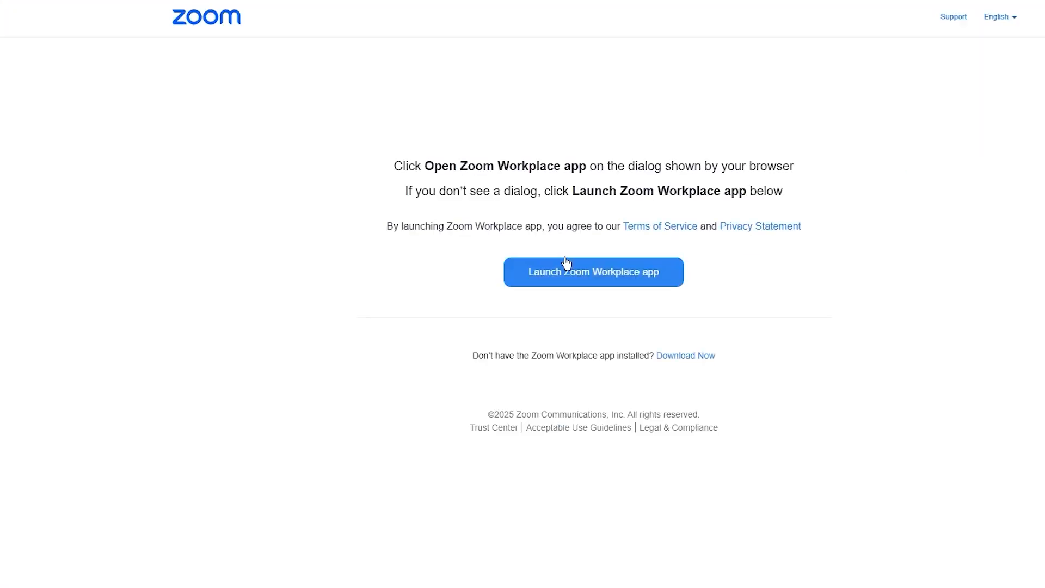
left_click(593, 271)
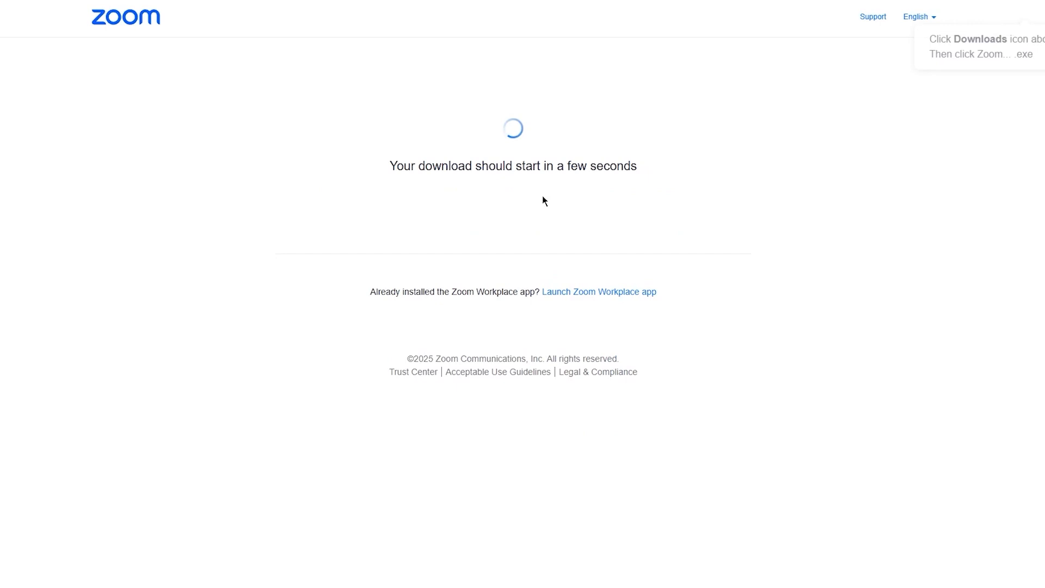
left_click(965, 10)
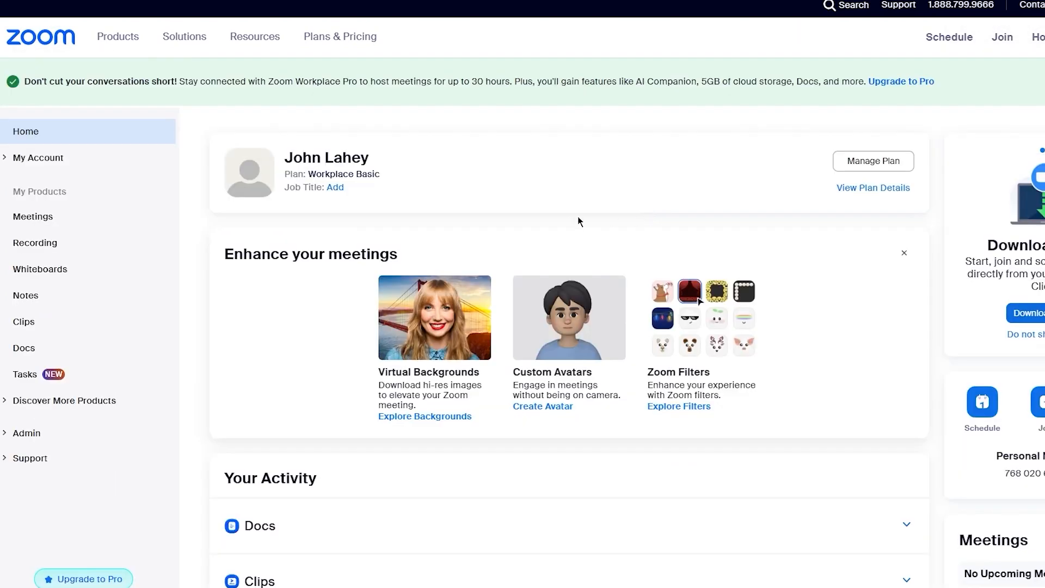
- Scroll through Your Activity and go to the Meetings page with no upcoming meetings
left_click(906, 523)
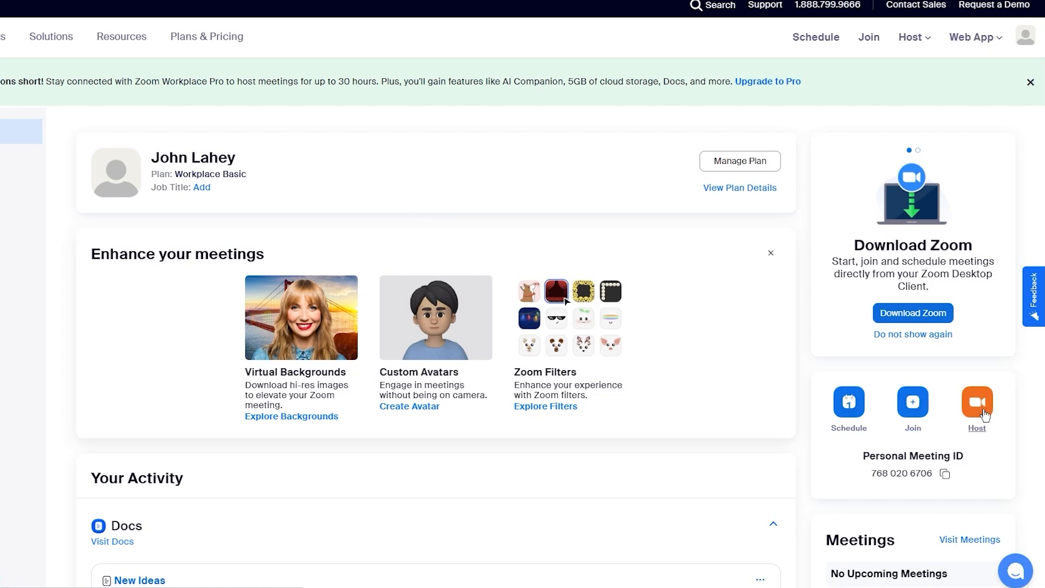
mouse_move(688, 370)
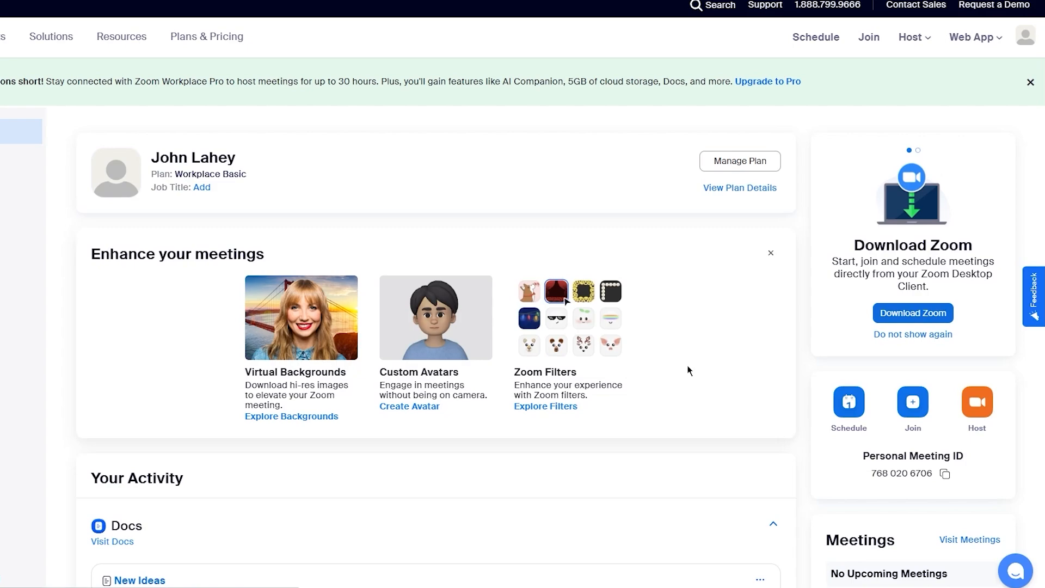
mouse_move(696, 332)
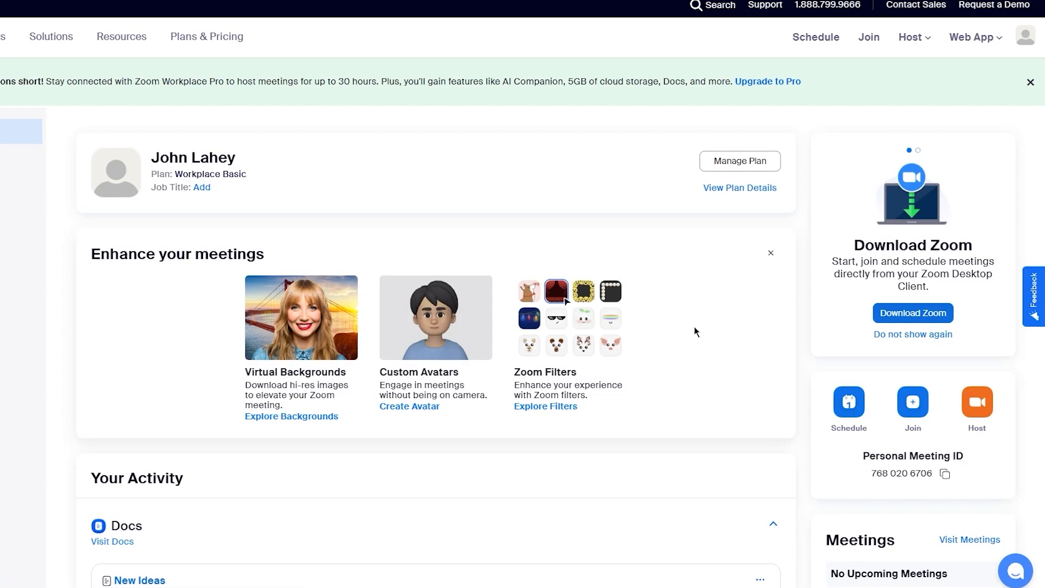
scroll("down", 3)
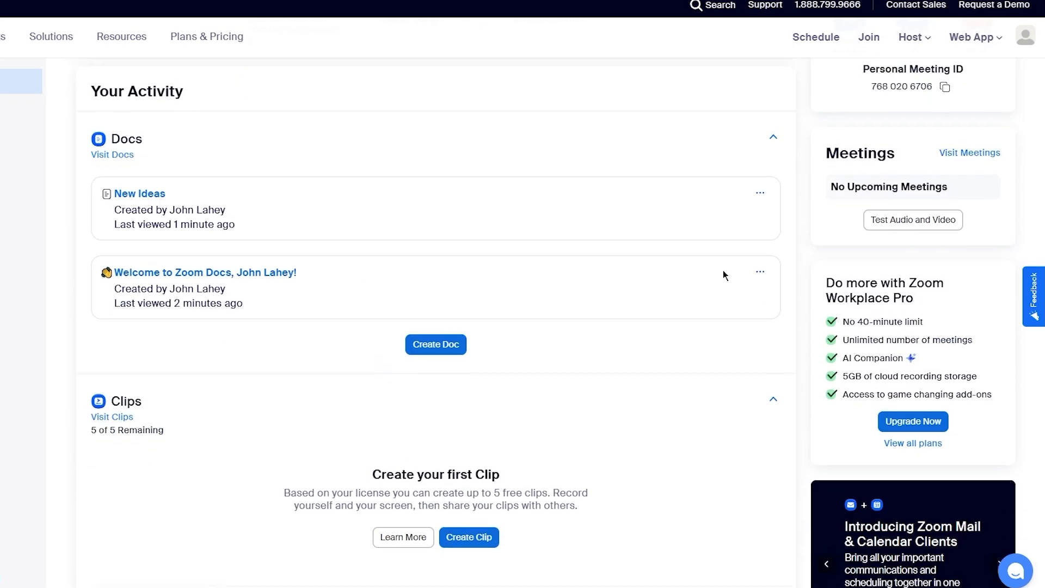
scroll("down", 3)
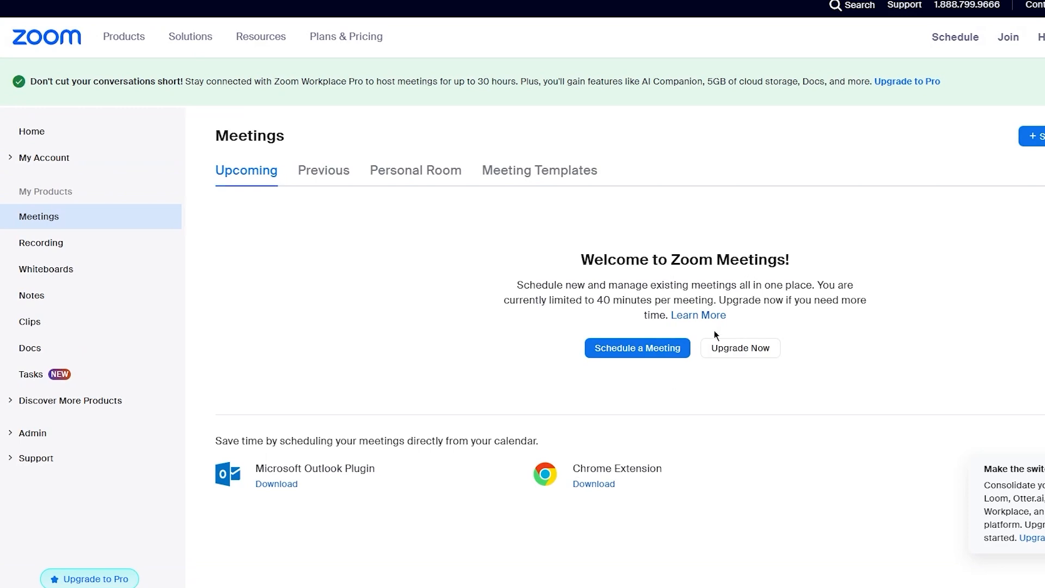
mouse_move(1003, 133)
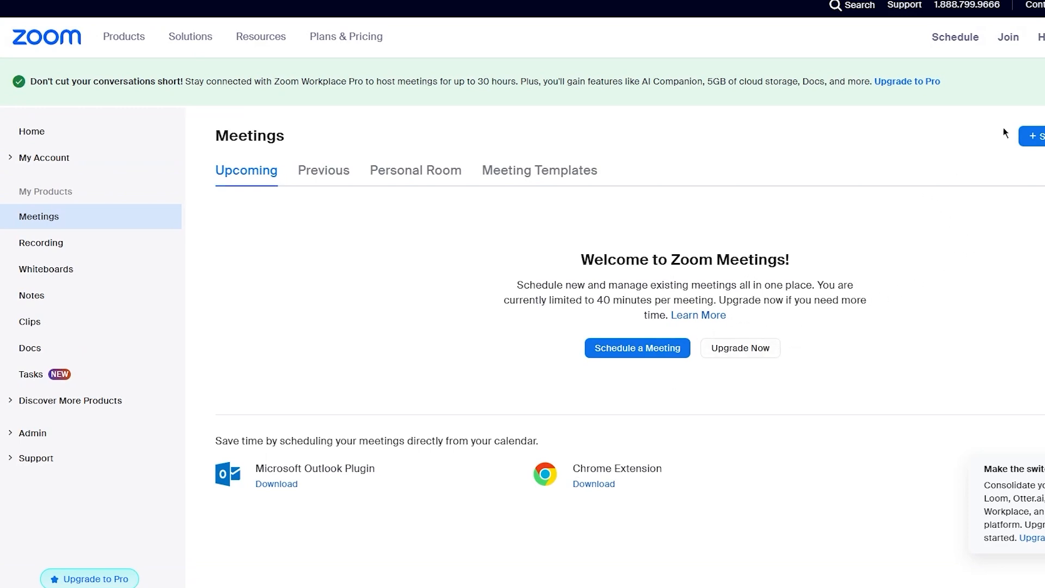
- Show the account options menu with sign-out, then dismiss it
left_click(1026, 43)
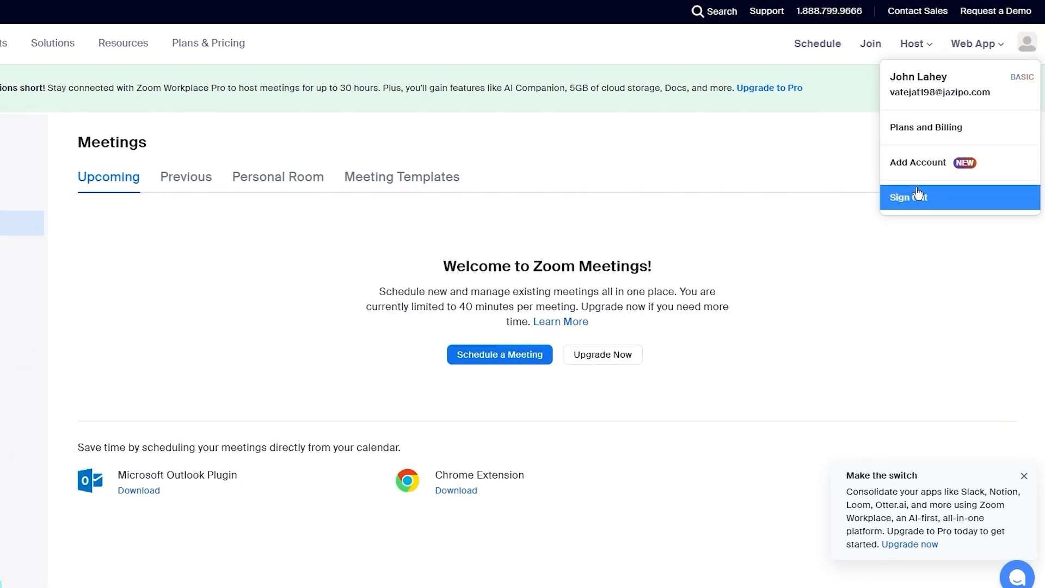
left_click(1027, 42)
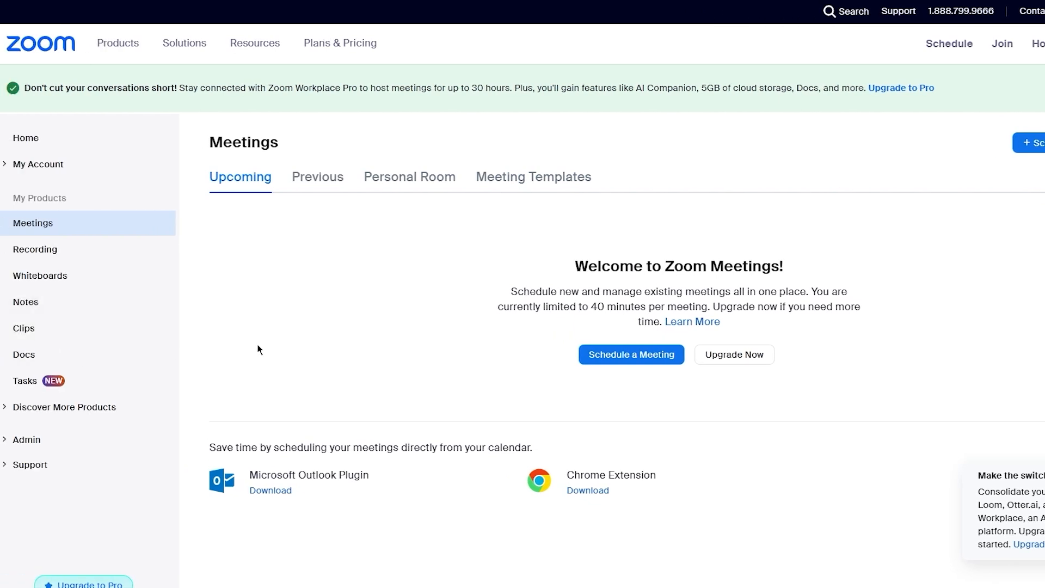
mouse_move(273, 304)
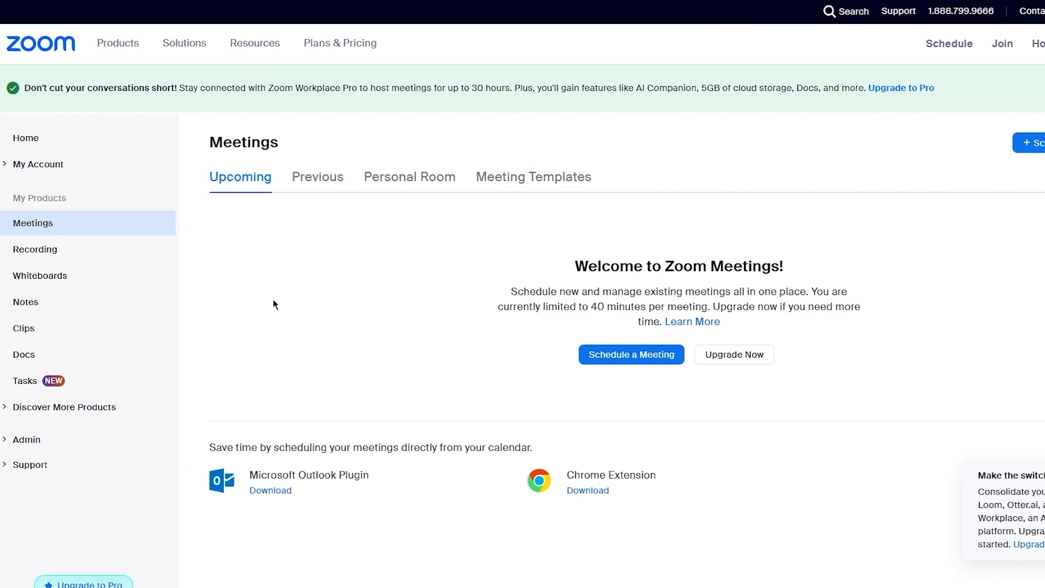
mouse_move(54, 52)
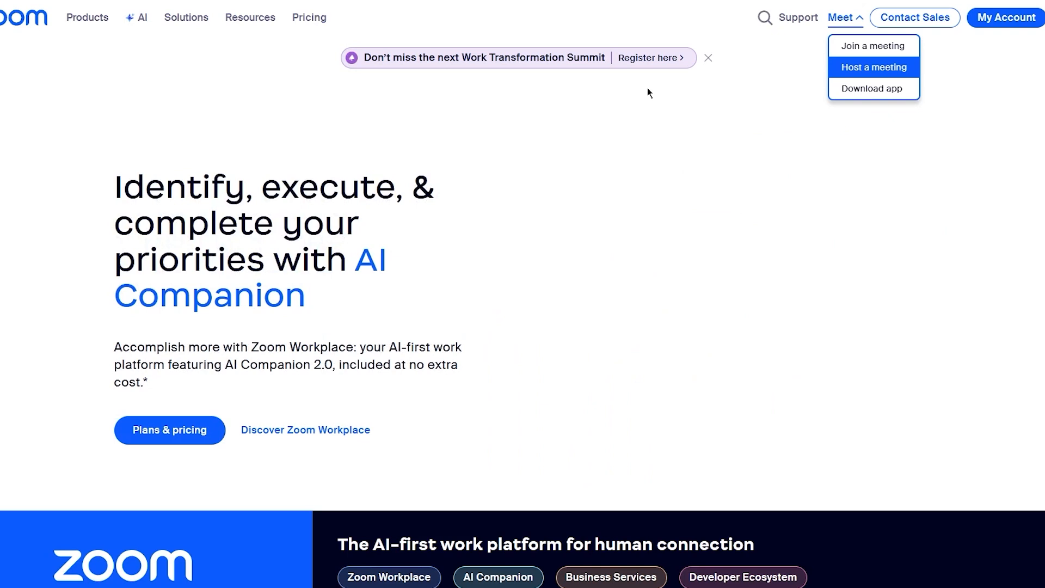
- Host a meeting, bringing up the launch page that asks to open the Zoom Workplace app
left_click(874, 66)
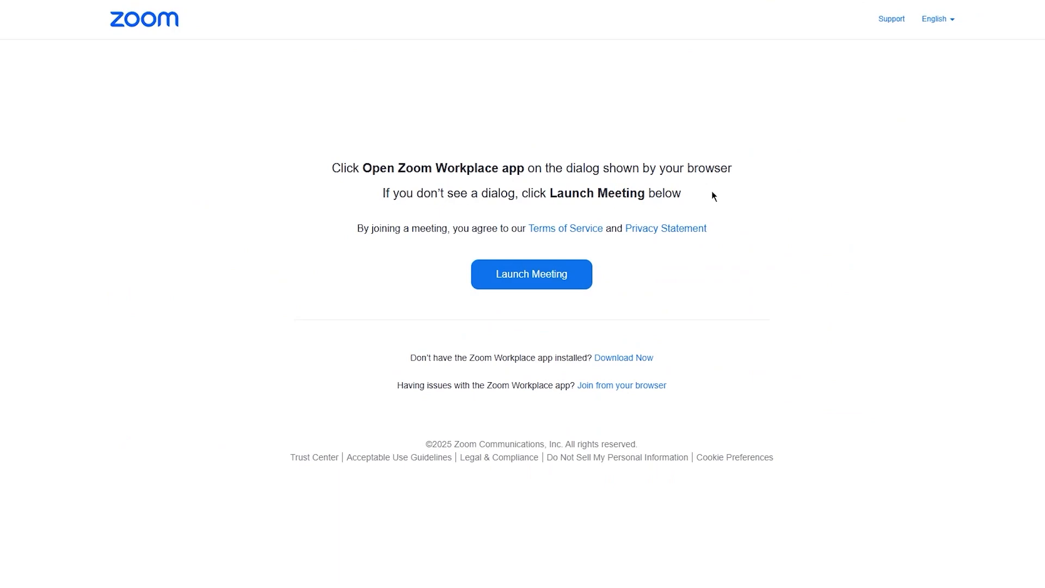
mouse_move(623, 263)
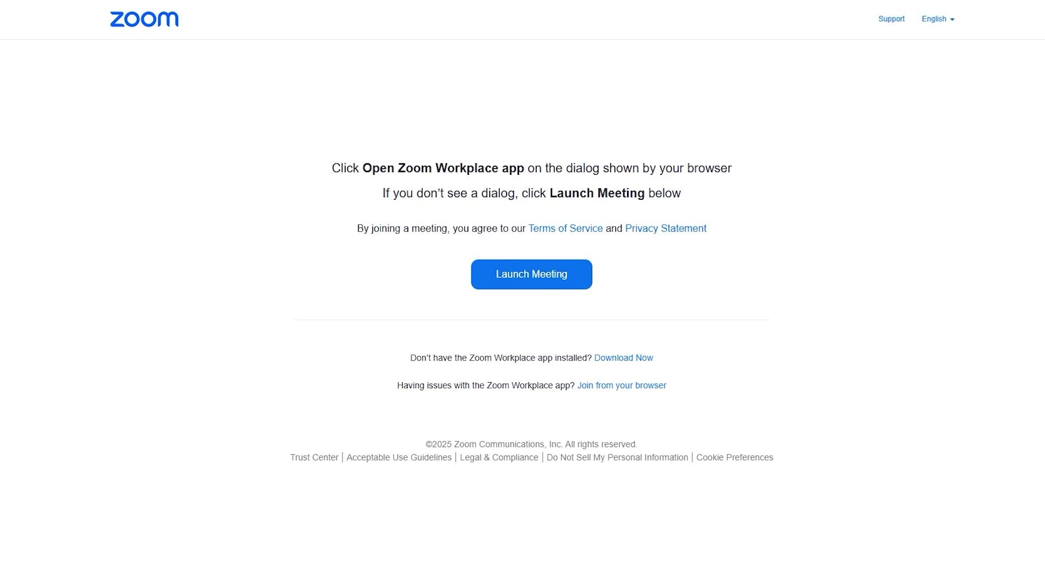
mouse_move(429, 267)
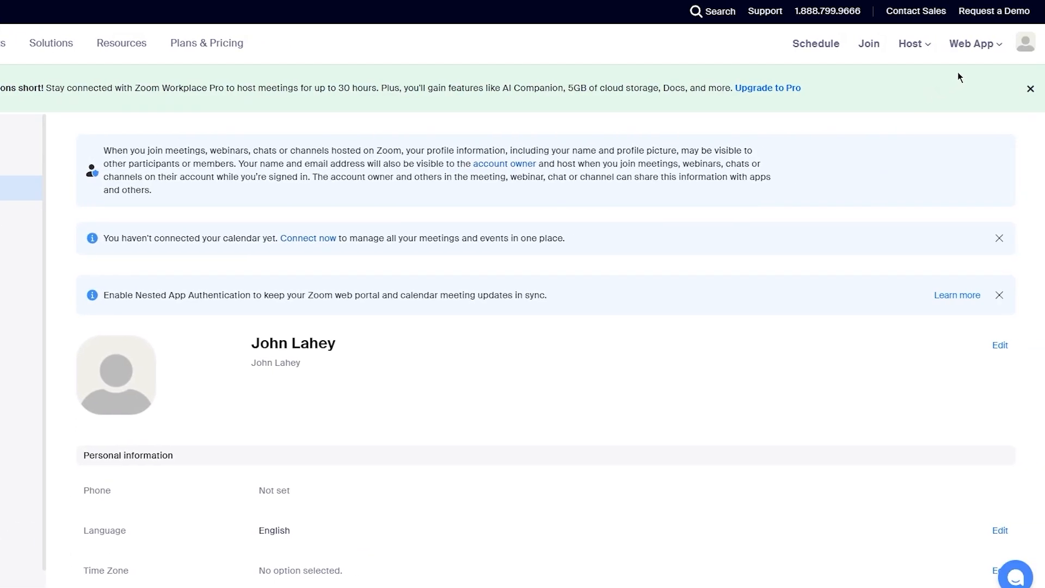
- Host a meeting with video off, then return to the portal's home dashboard
left_click(911, 44)
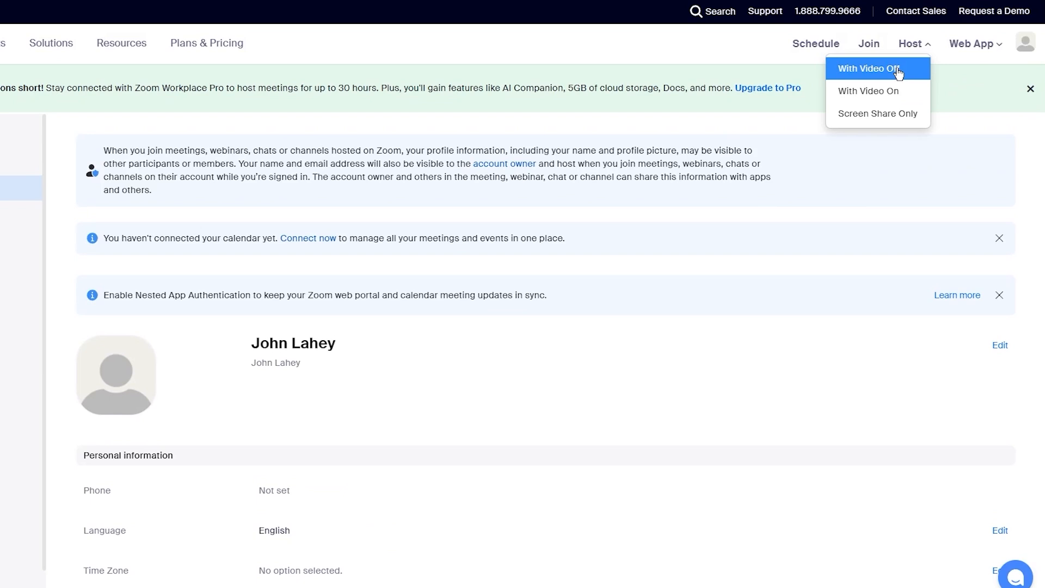
left_click(867, 68)
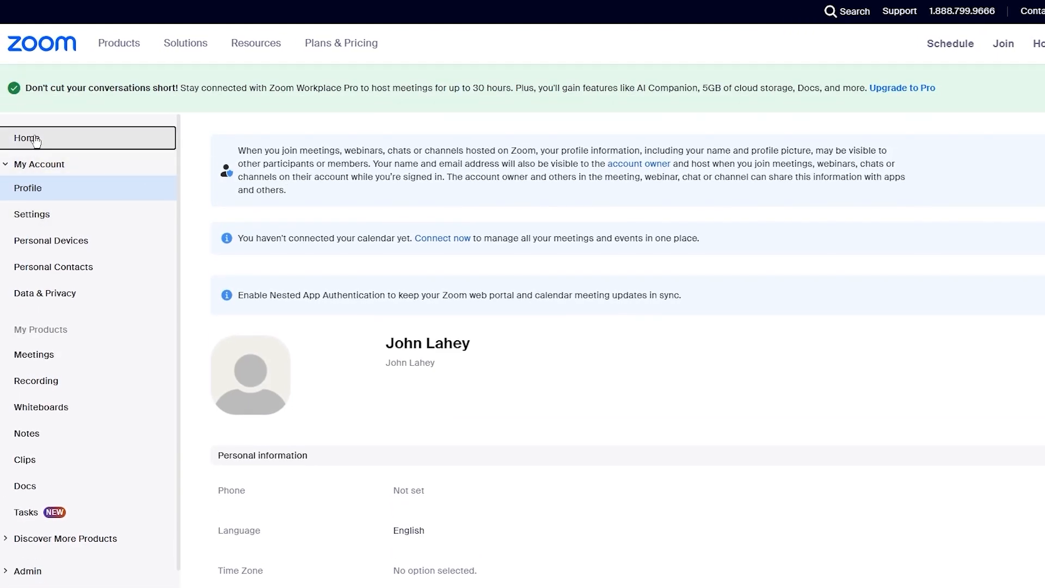
left_click(26, 138)
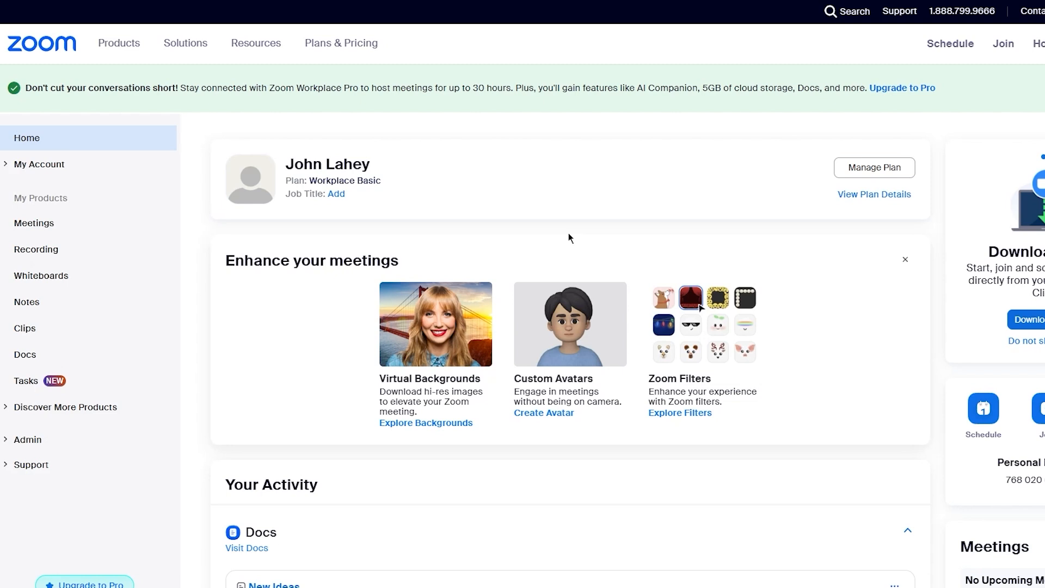
mouse_move(556, 236)
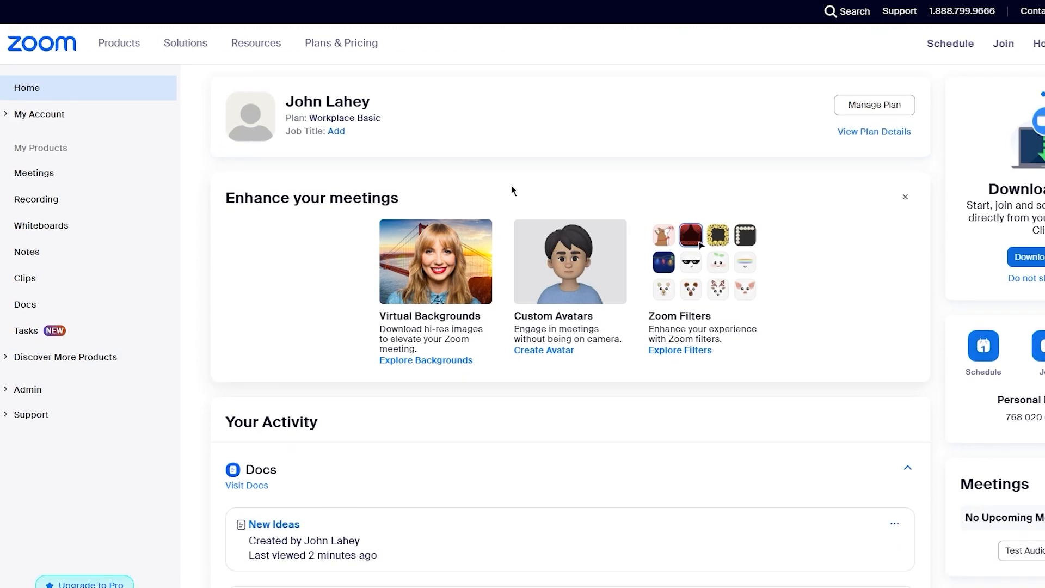
scroll("down", 3)
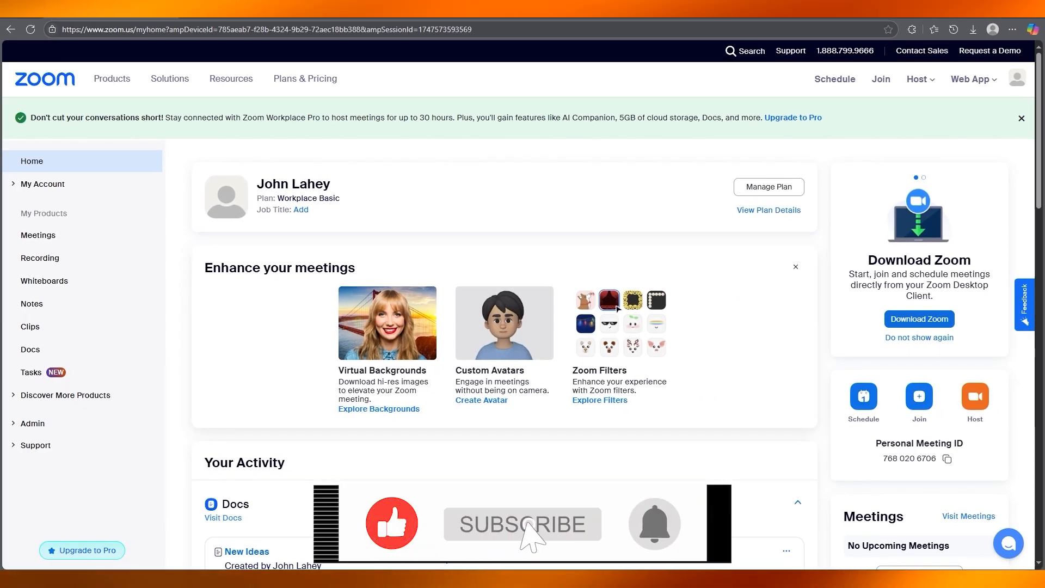
left_click(523, 523)
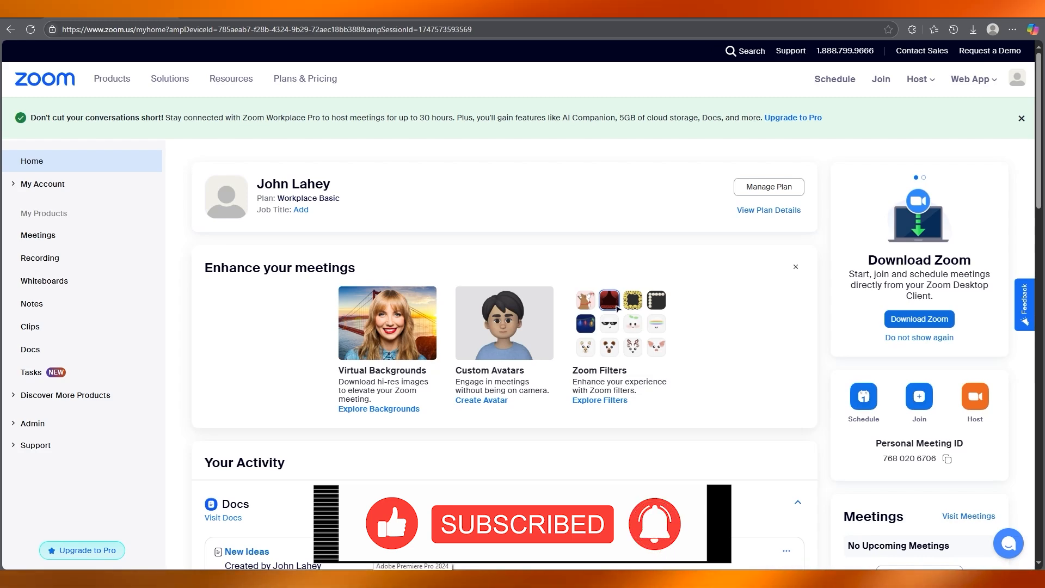